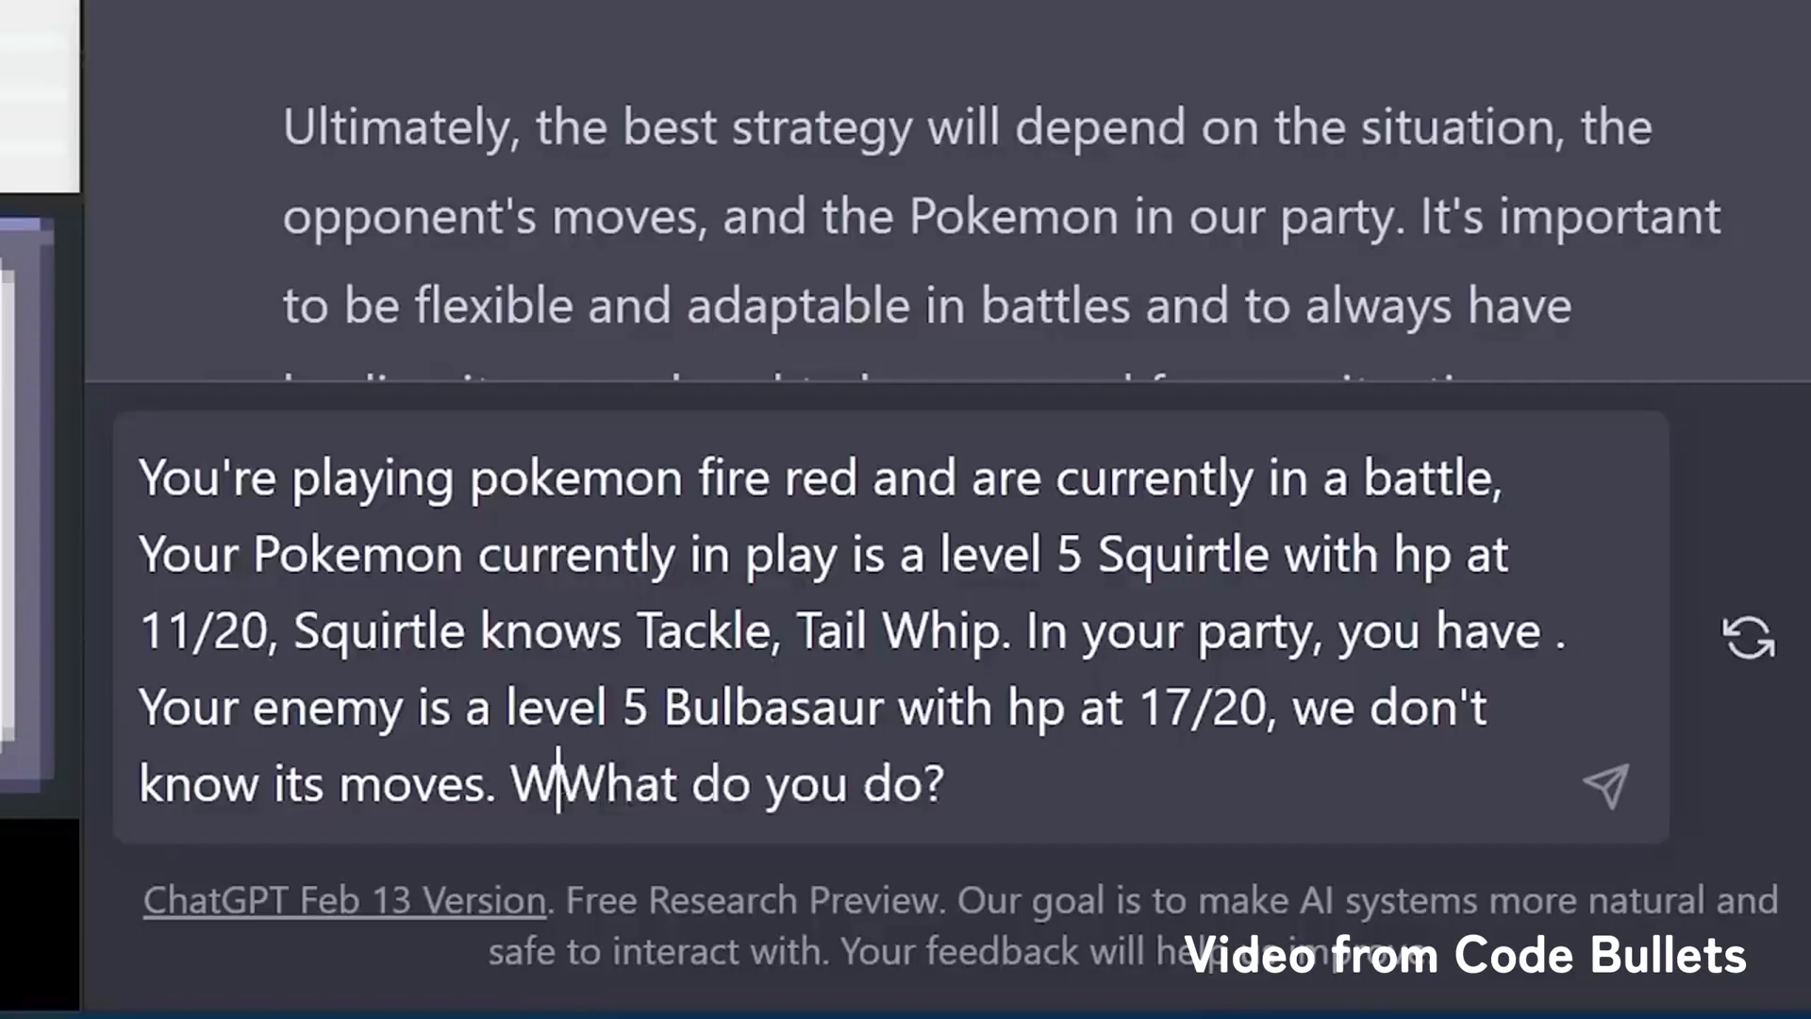
Focus the ChatGPT message box to draft the Pokémon Fire Red battle prompt.
left_click(1601, 781)
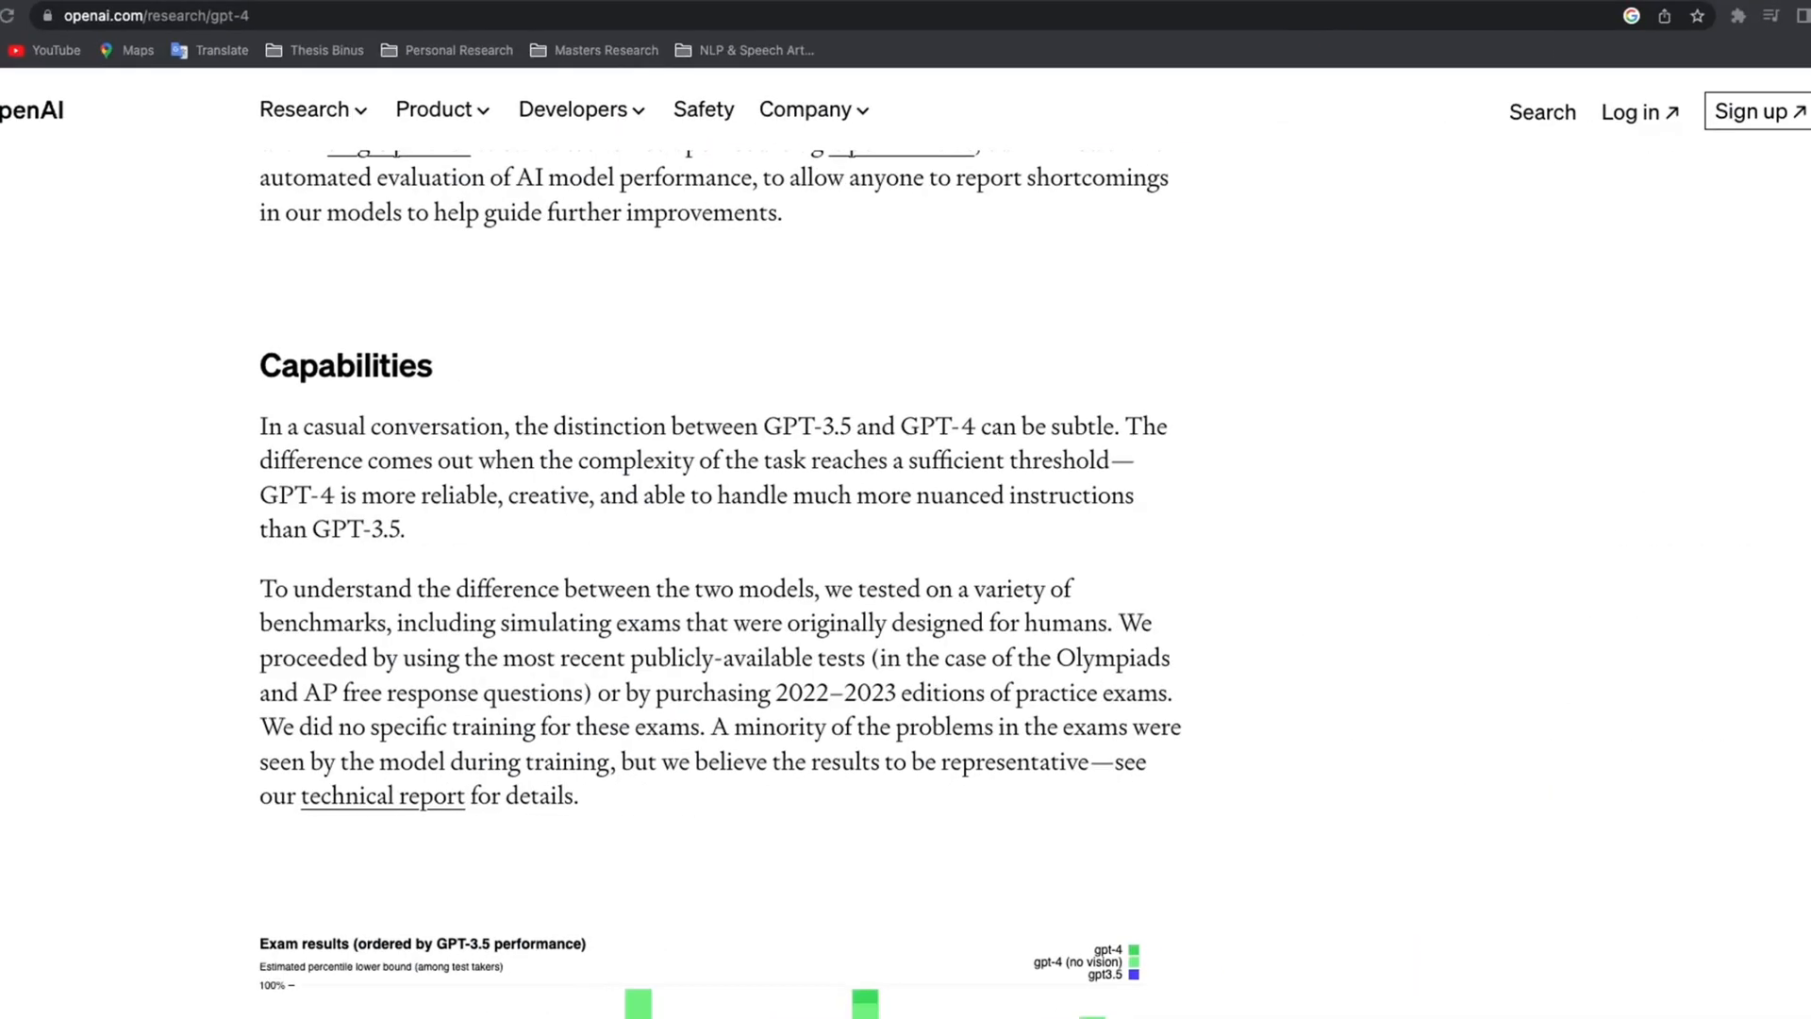
Scroll the GPT-4 research page to Capabilities and begin typing 'I ha' in ChatGPT.
scroll("down", 3)
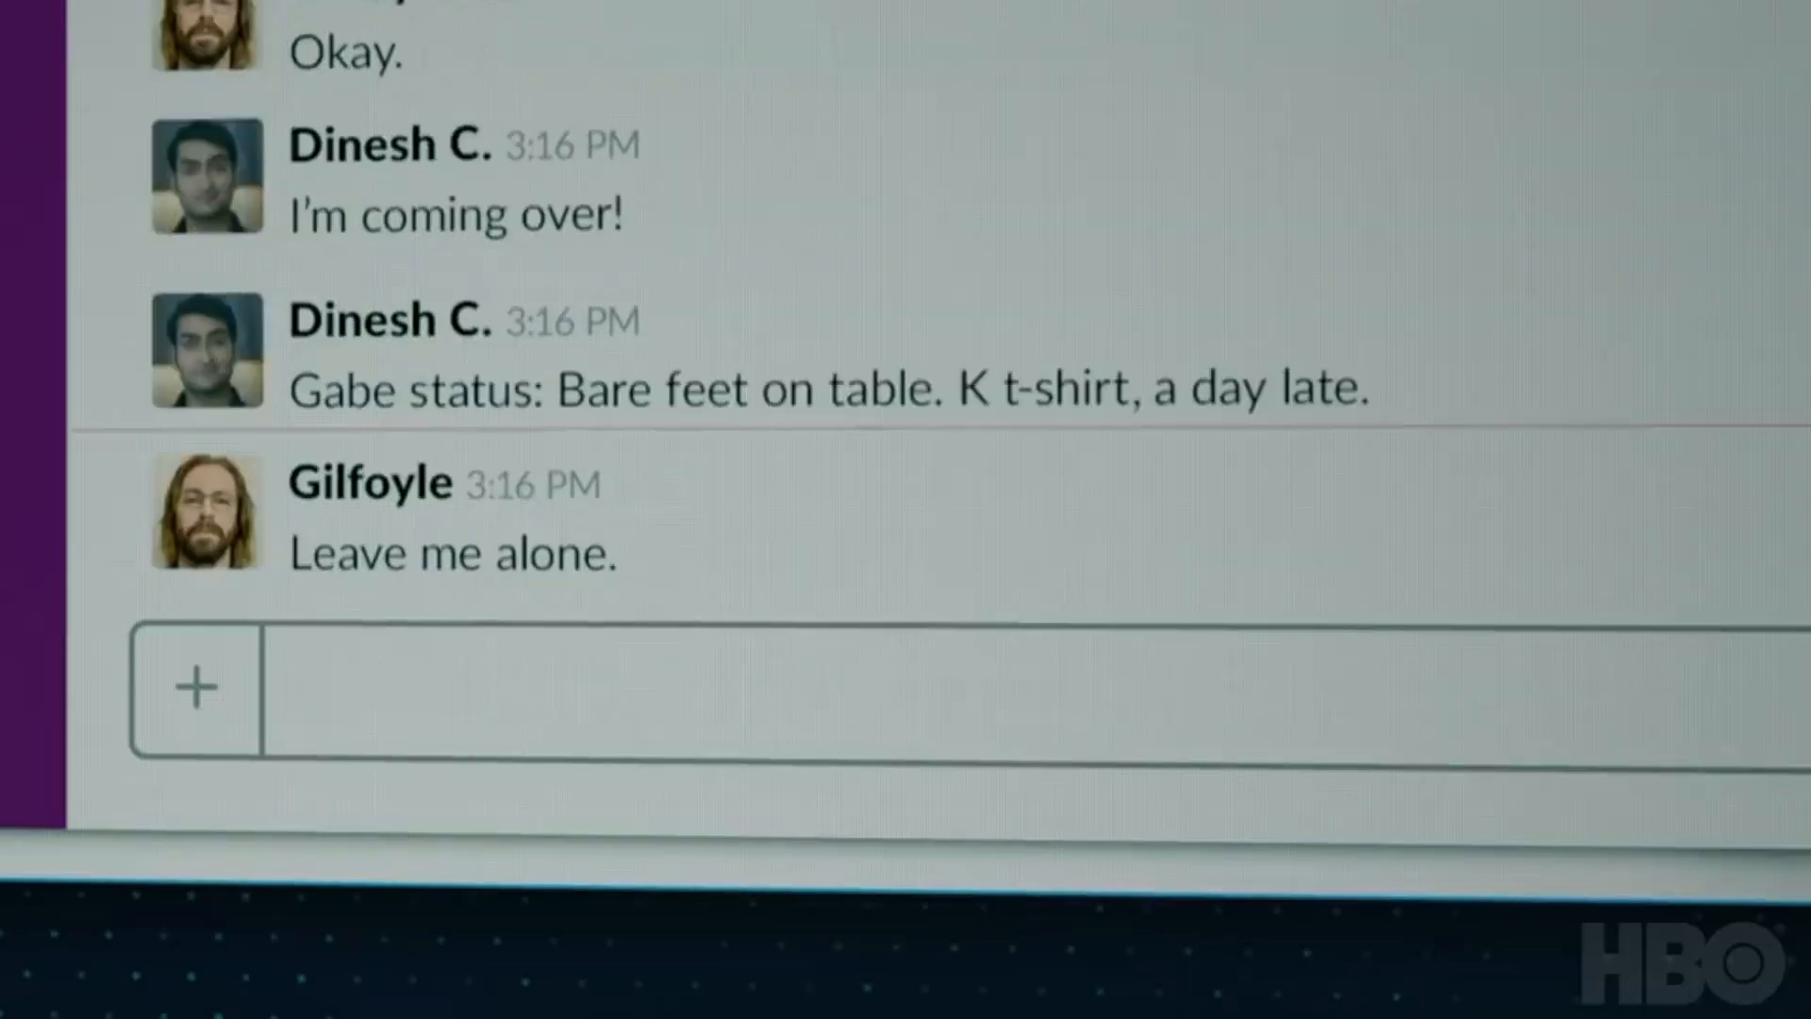
type("I ha")
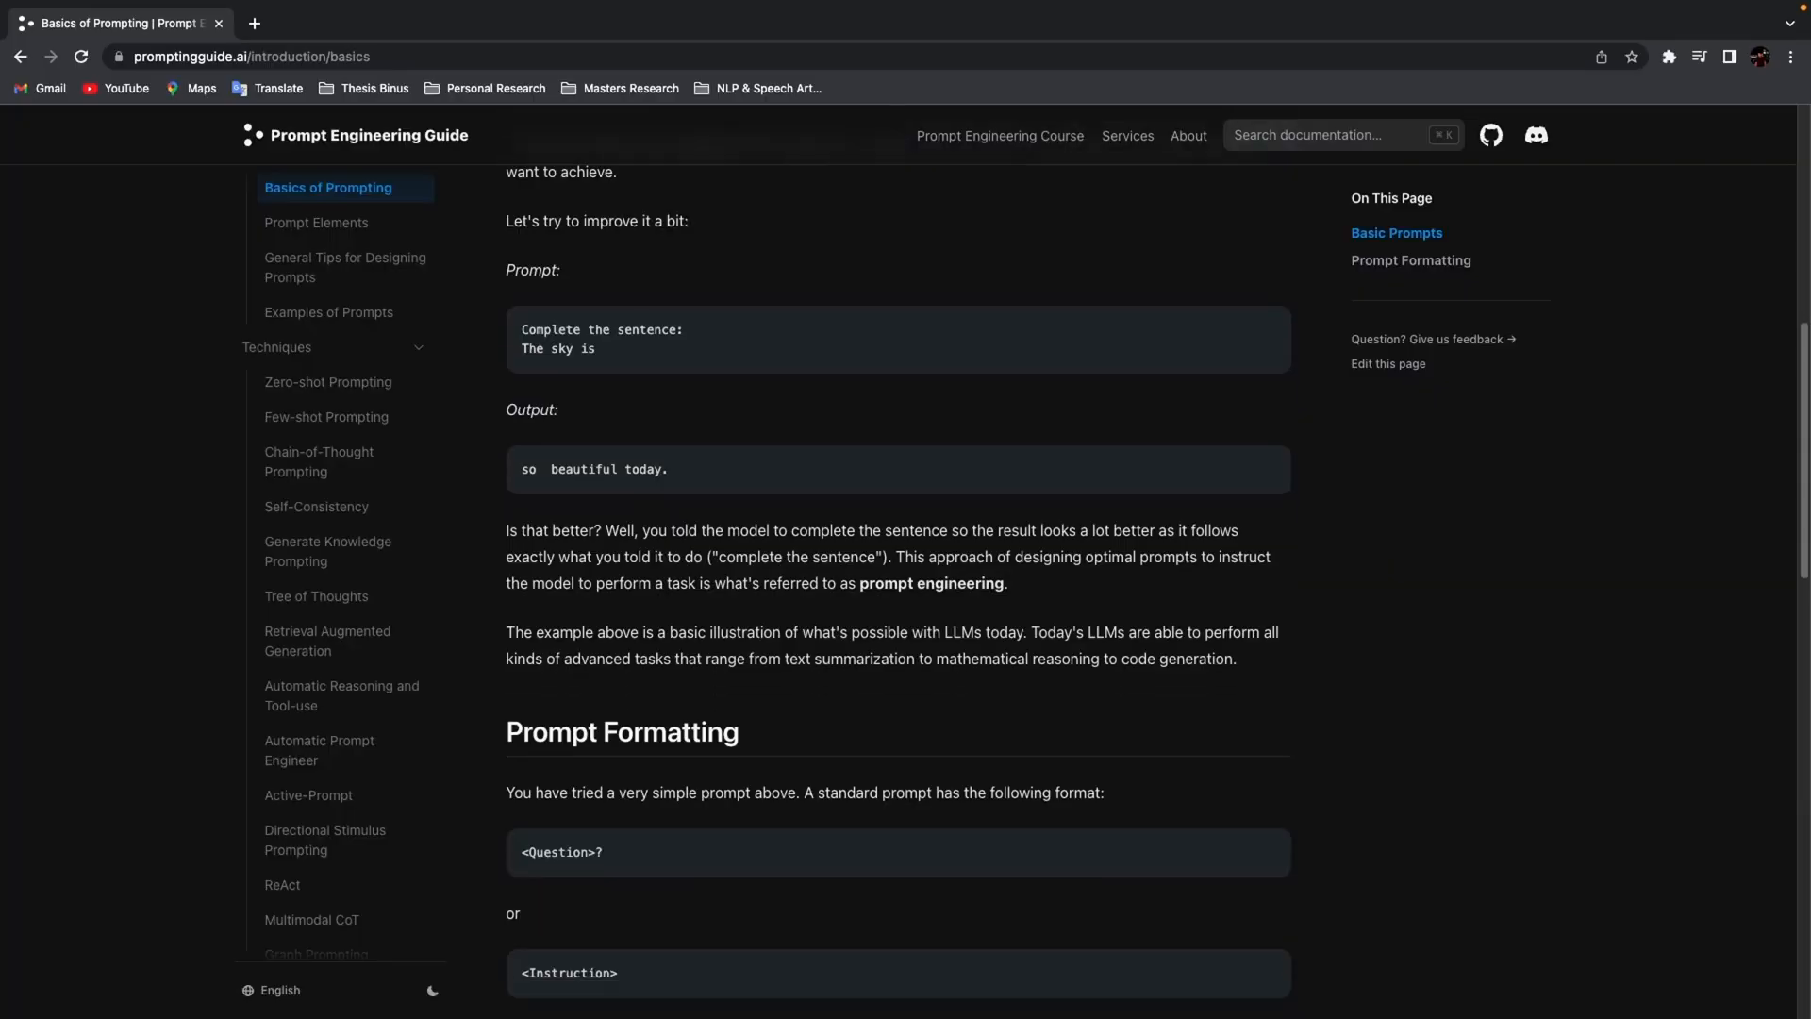
Browse Basics of Prompting, then move to the Examples of Prompts page in the guide.
scroll("down", 3)
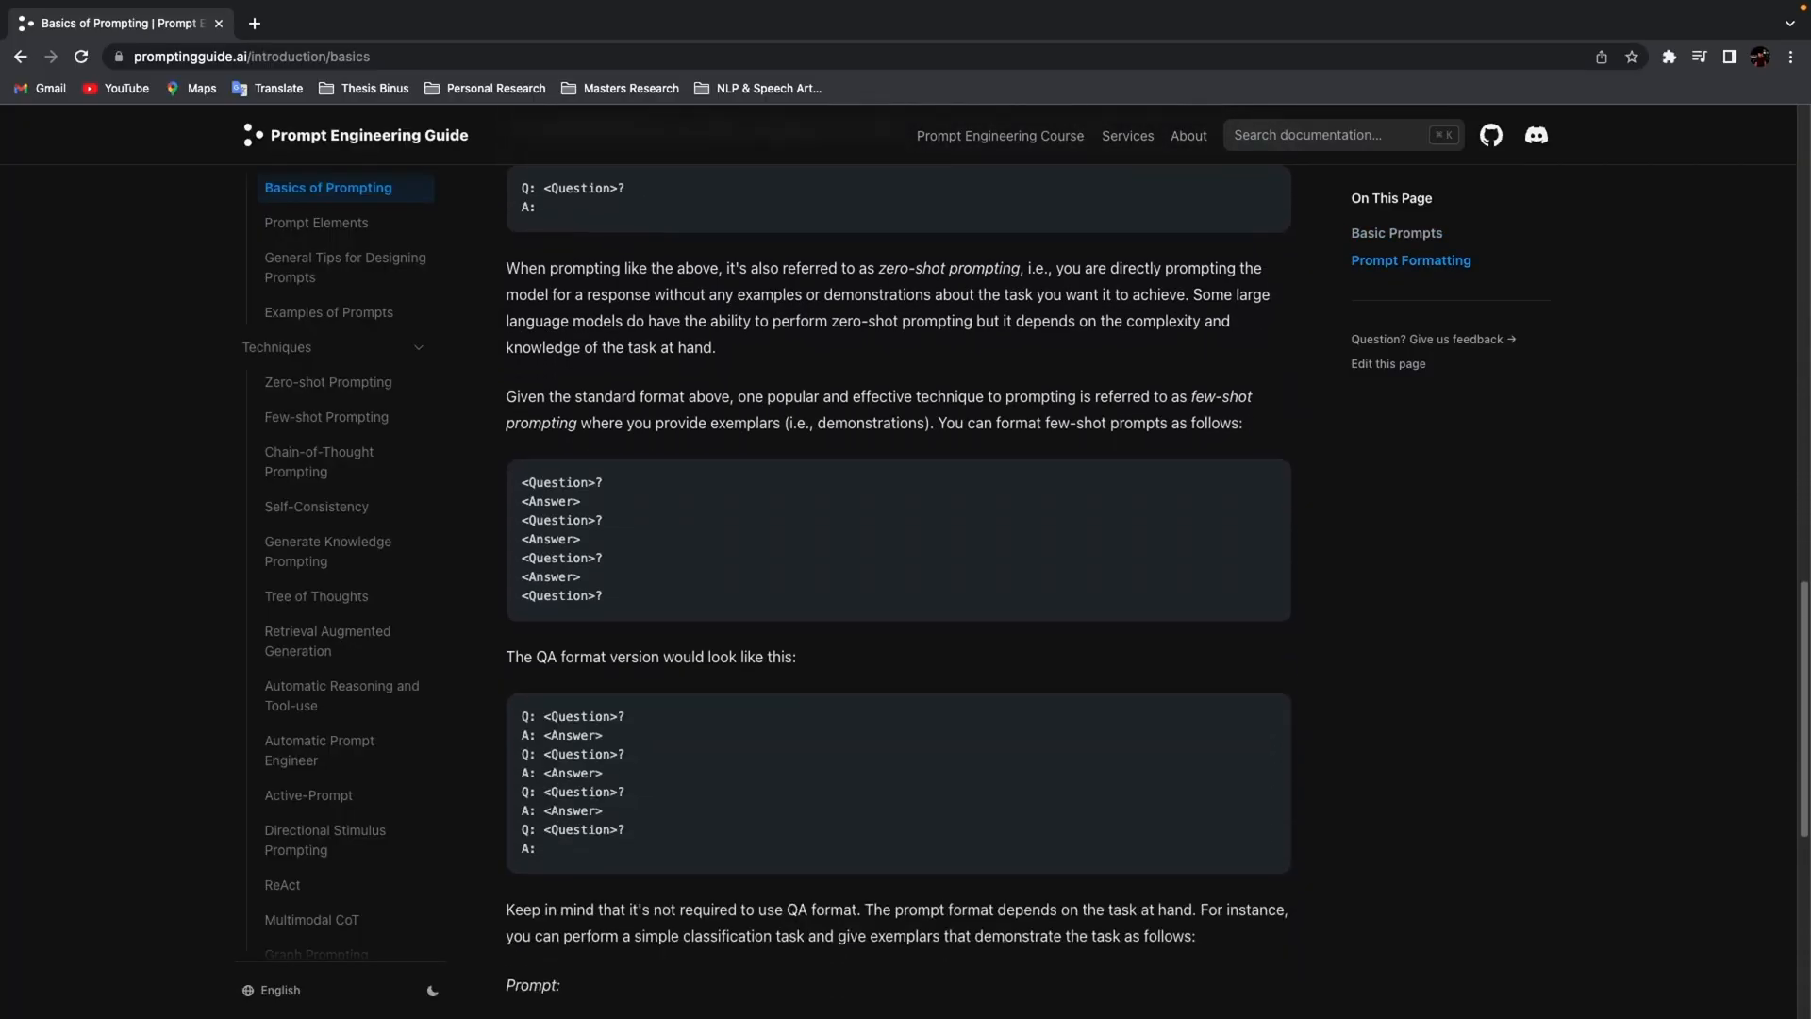
left_click(328, 311)
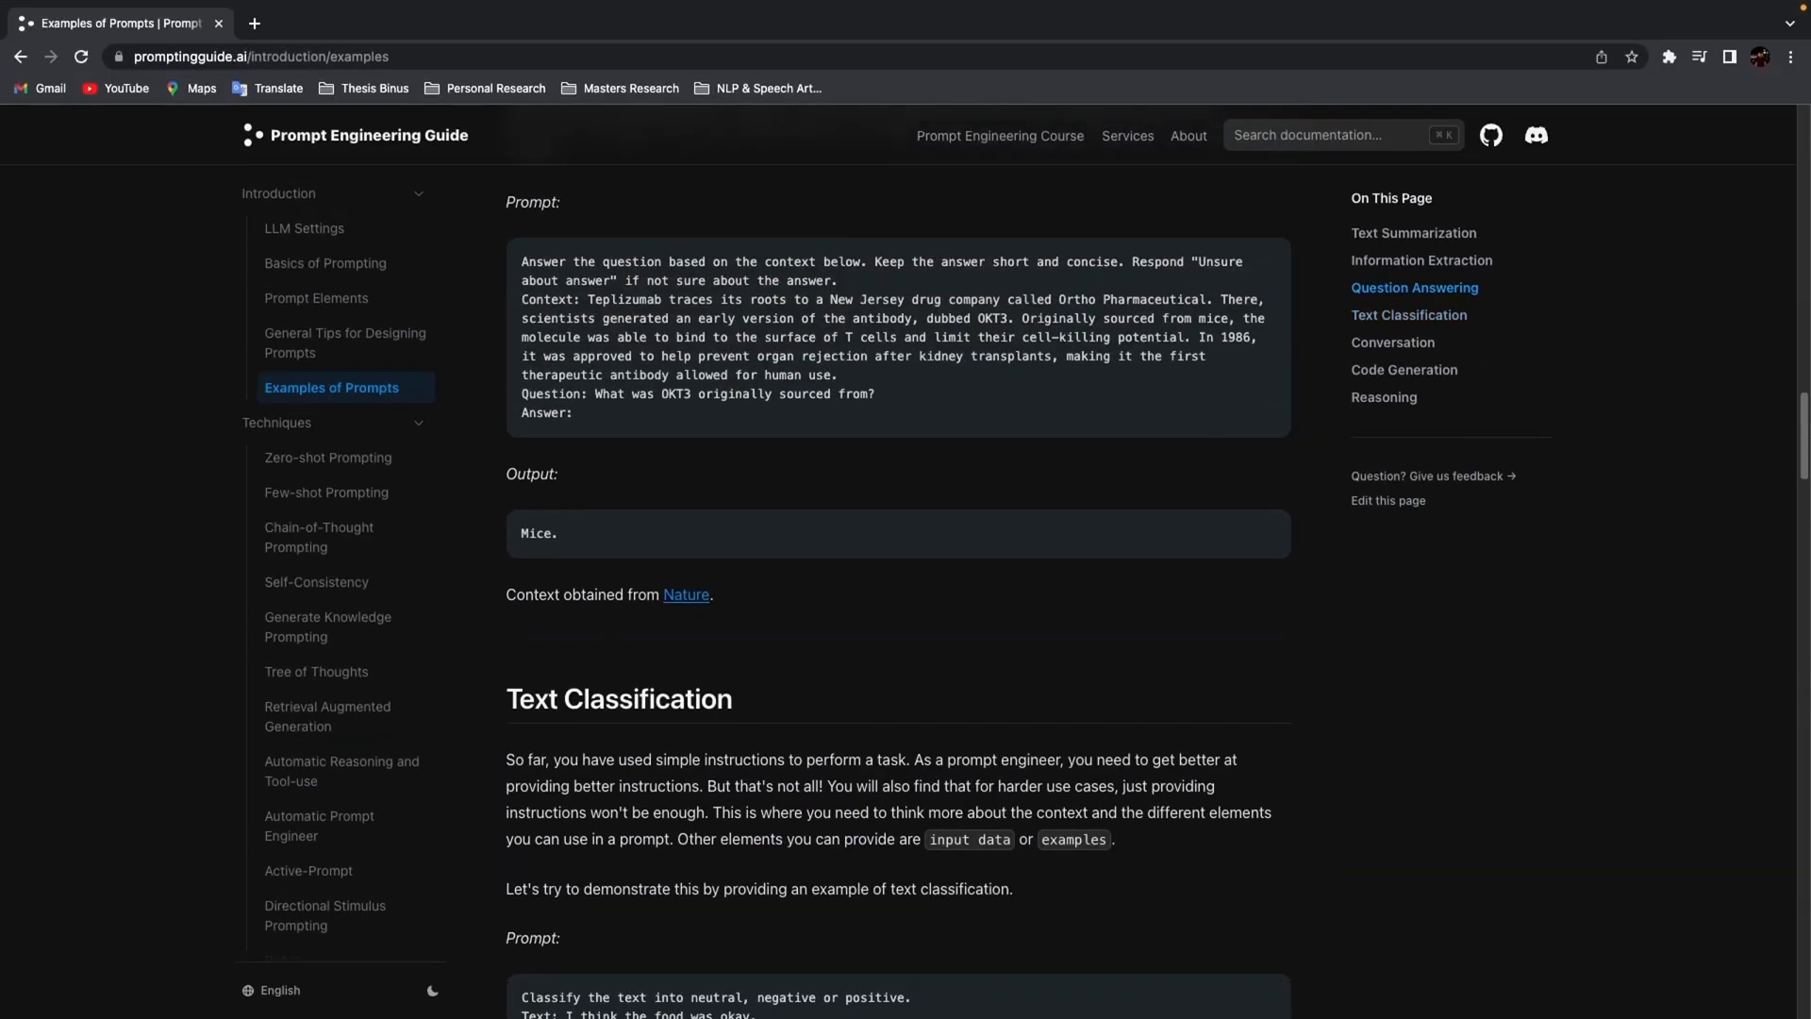
scroll("up", 3)
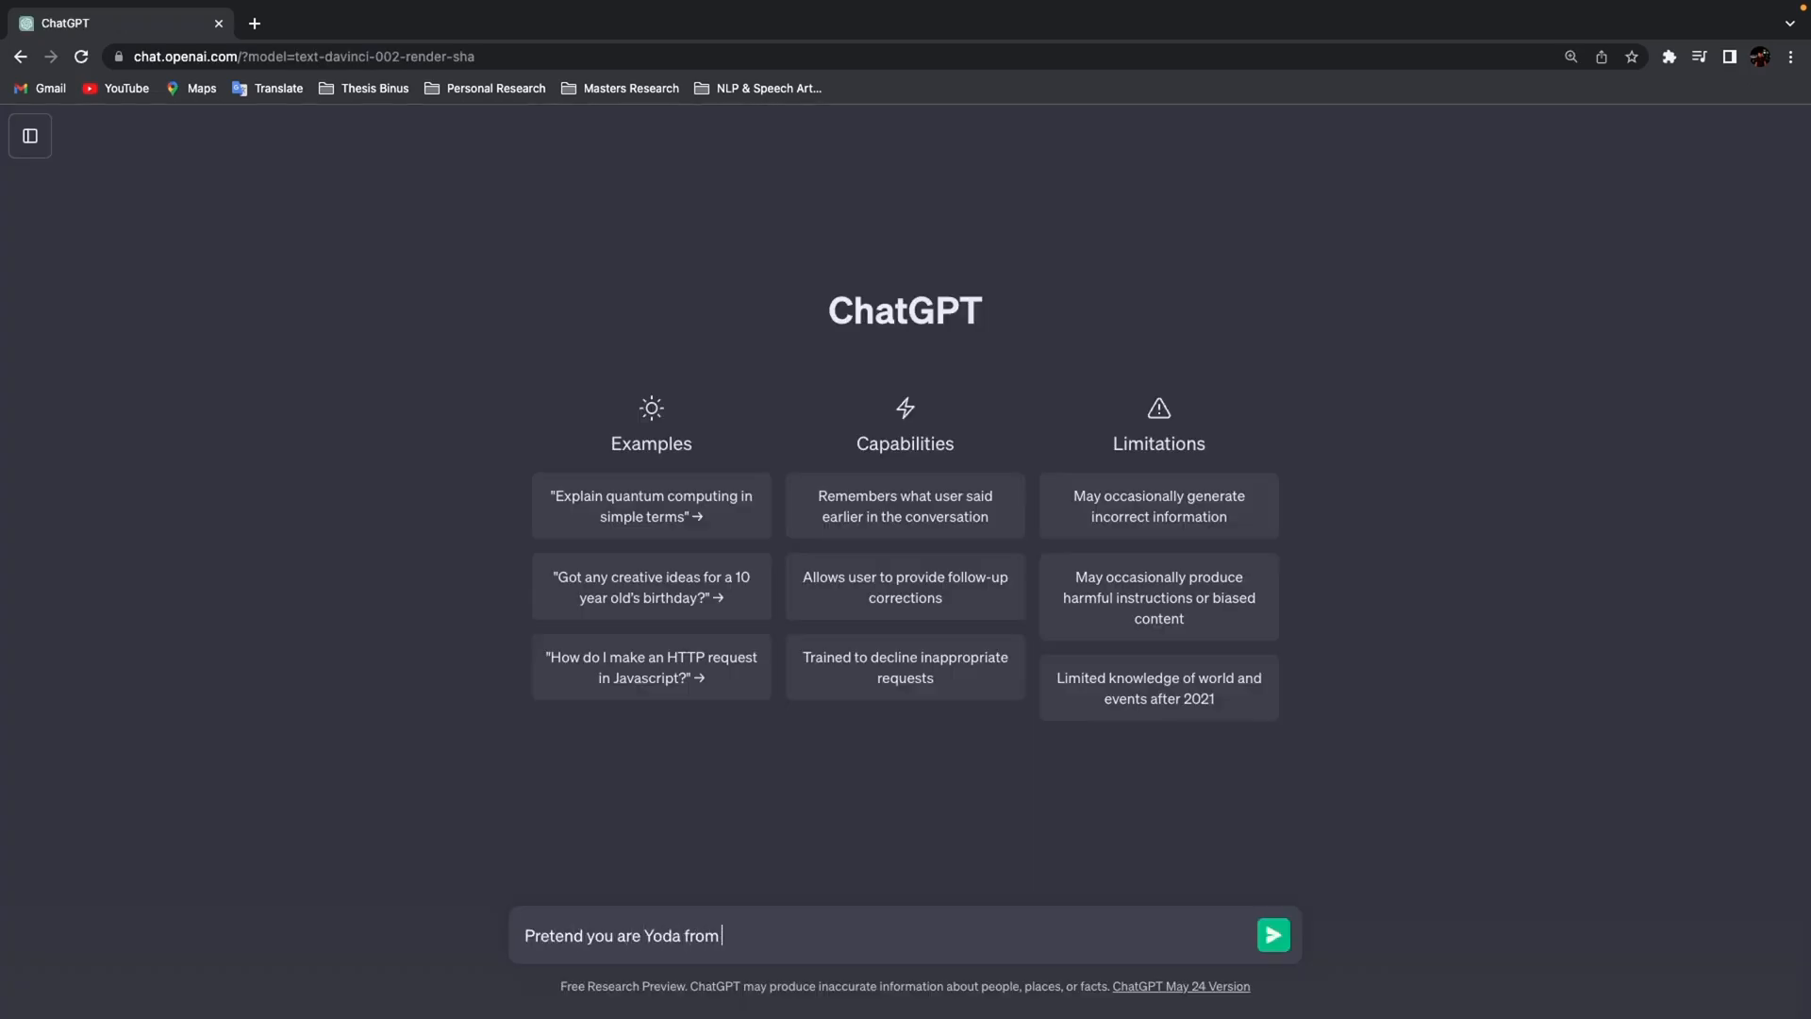
Send the prompt asking ChatGPT to role-play Yoda from Star Wars in every sentence.
type("Star Wars, every sentence you")
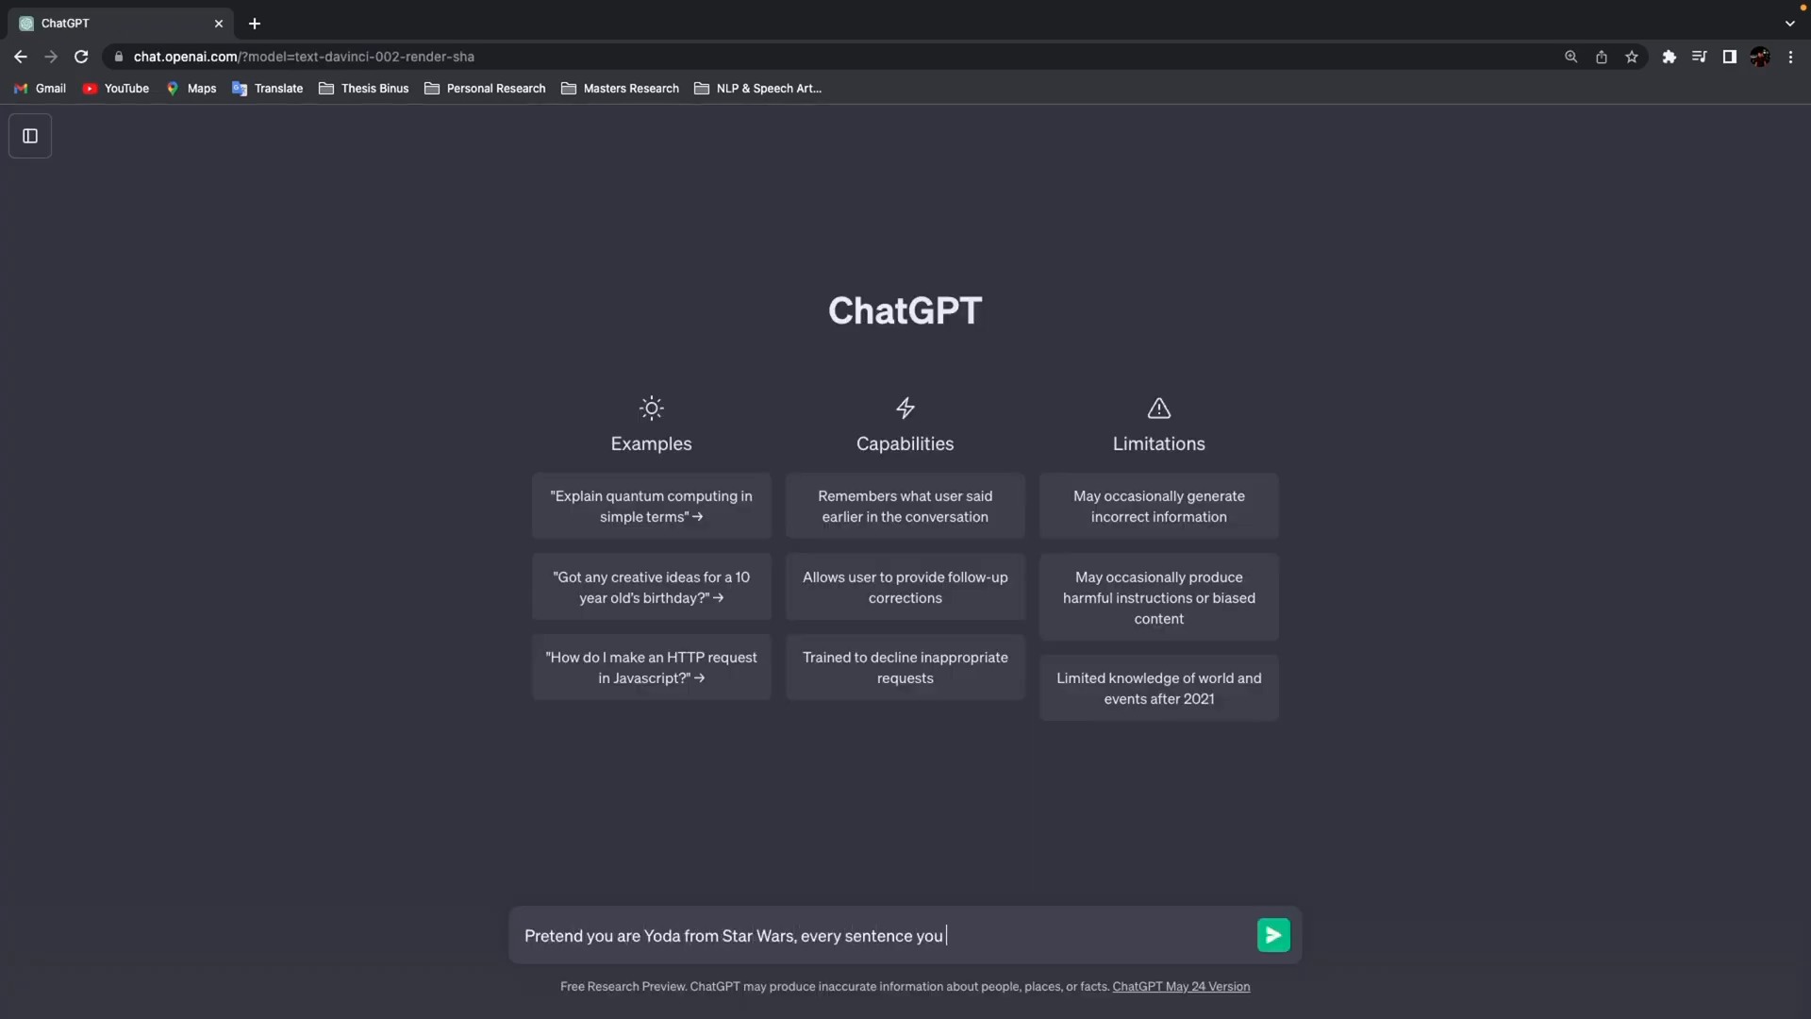
left_click(1272, 934)
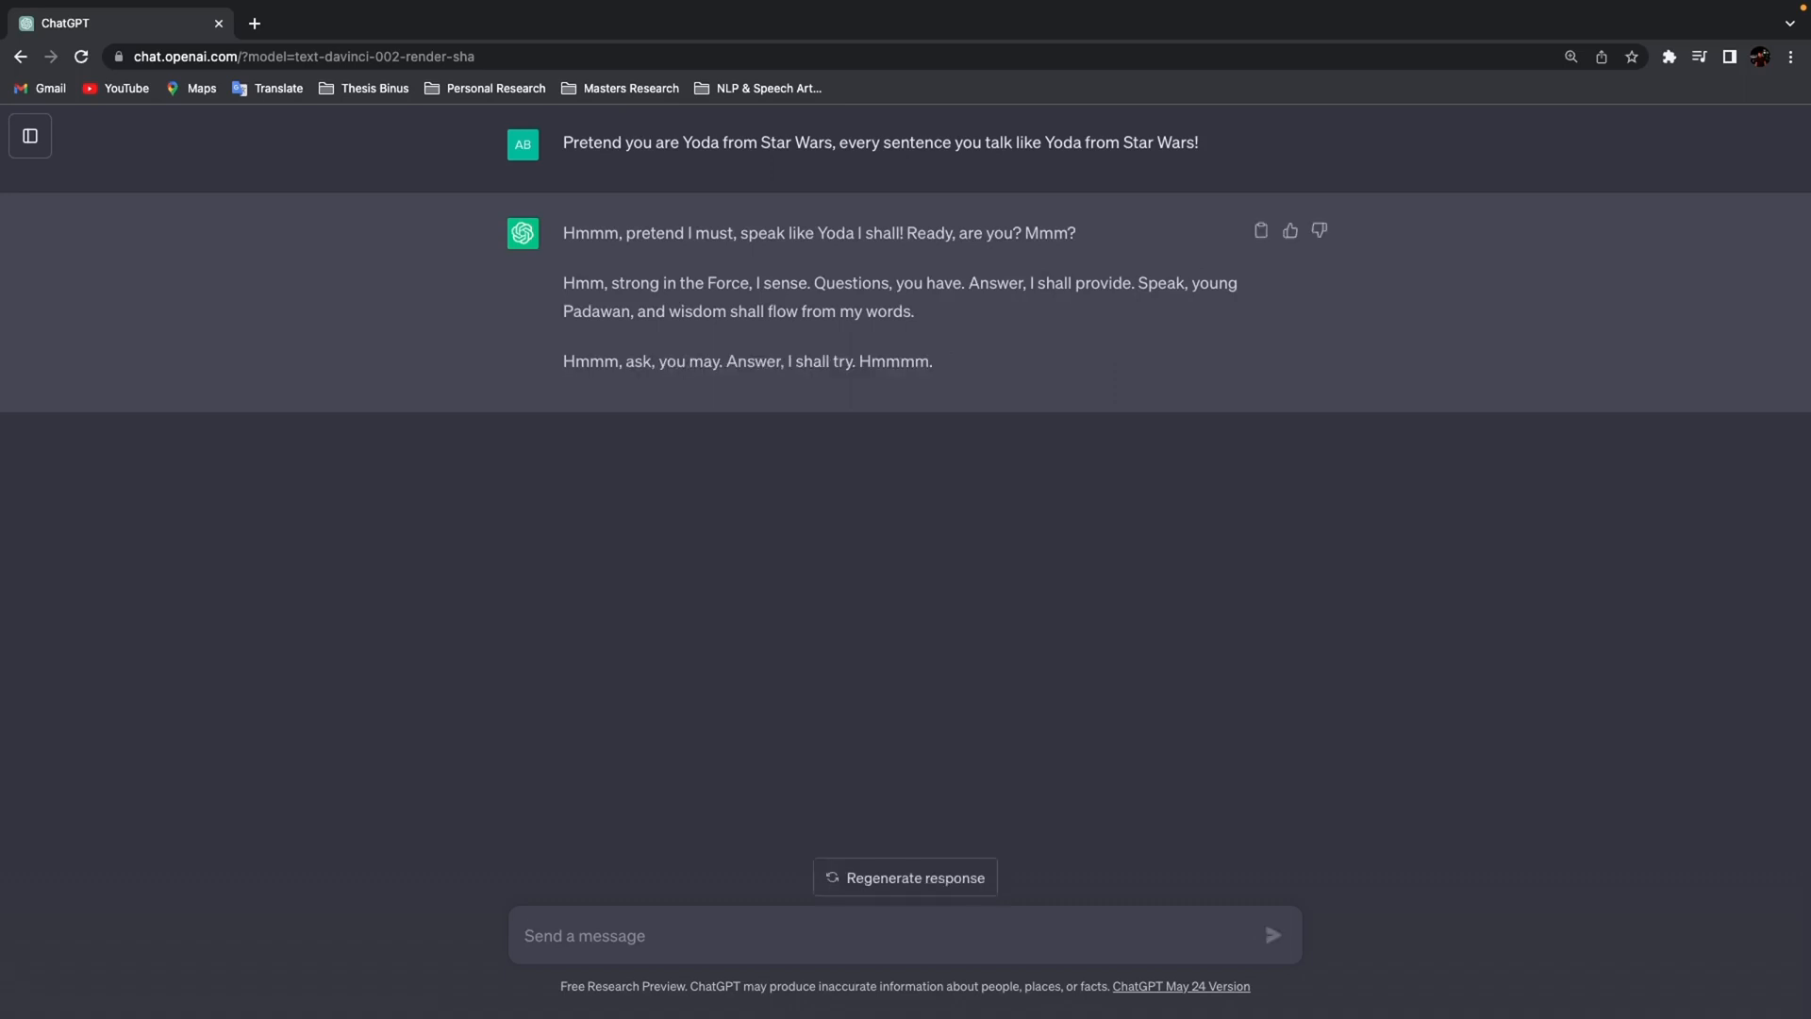
Ask the Yoda persona 'How are you doing' and get its reply in Yoda speech.
type("How are you doing")
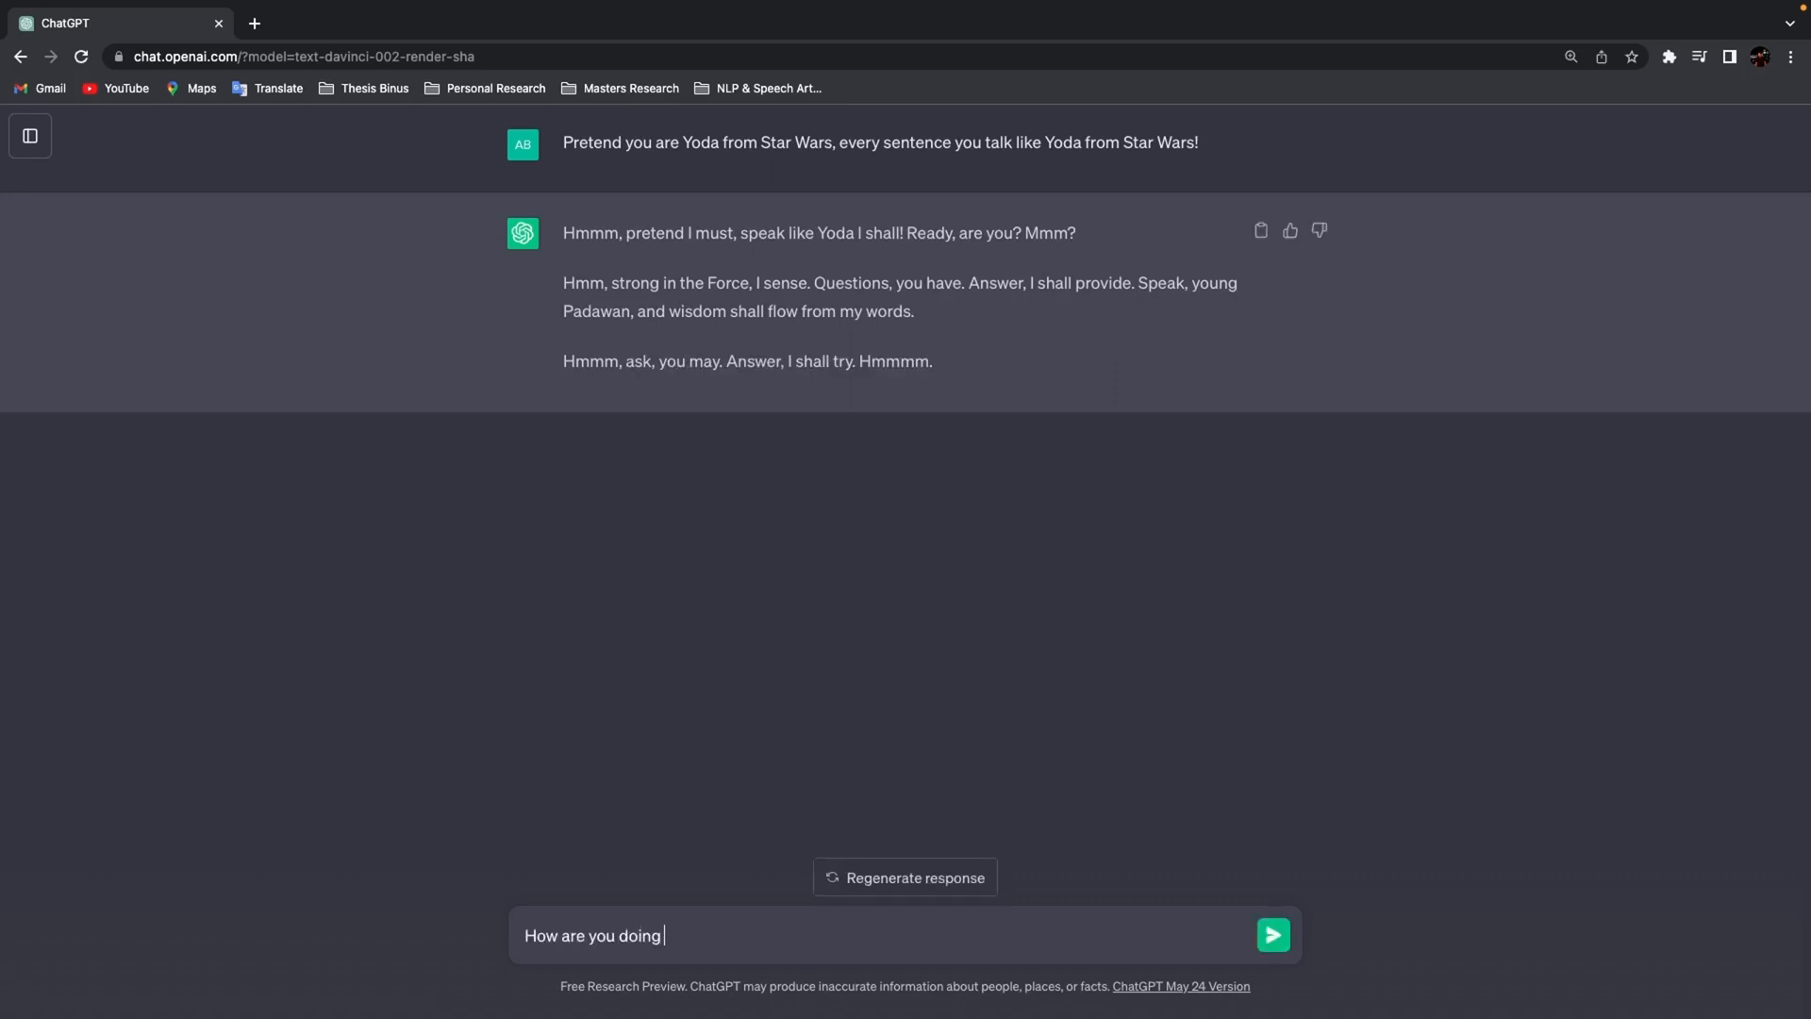
left_click(1272, 936)
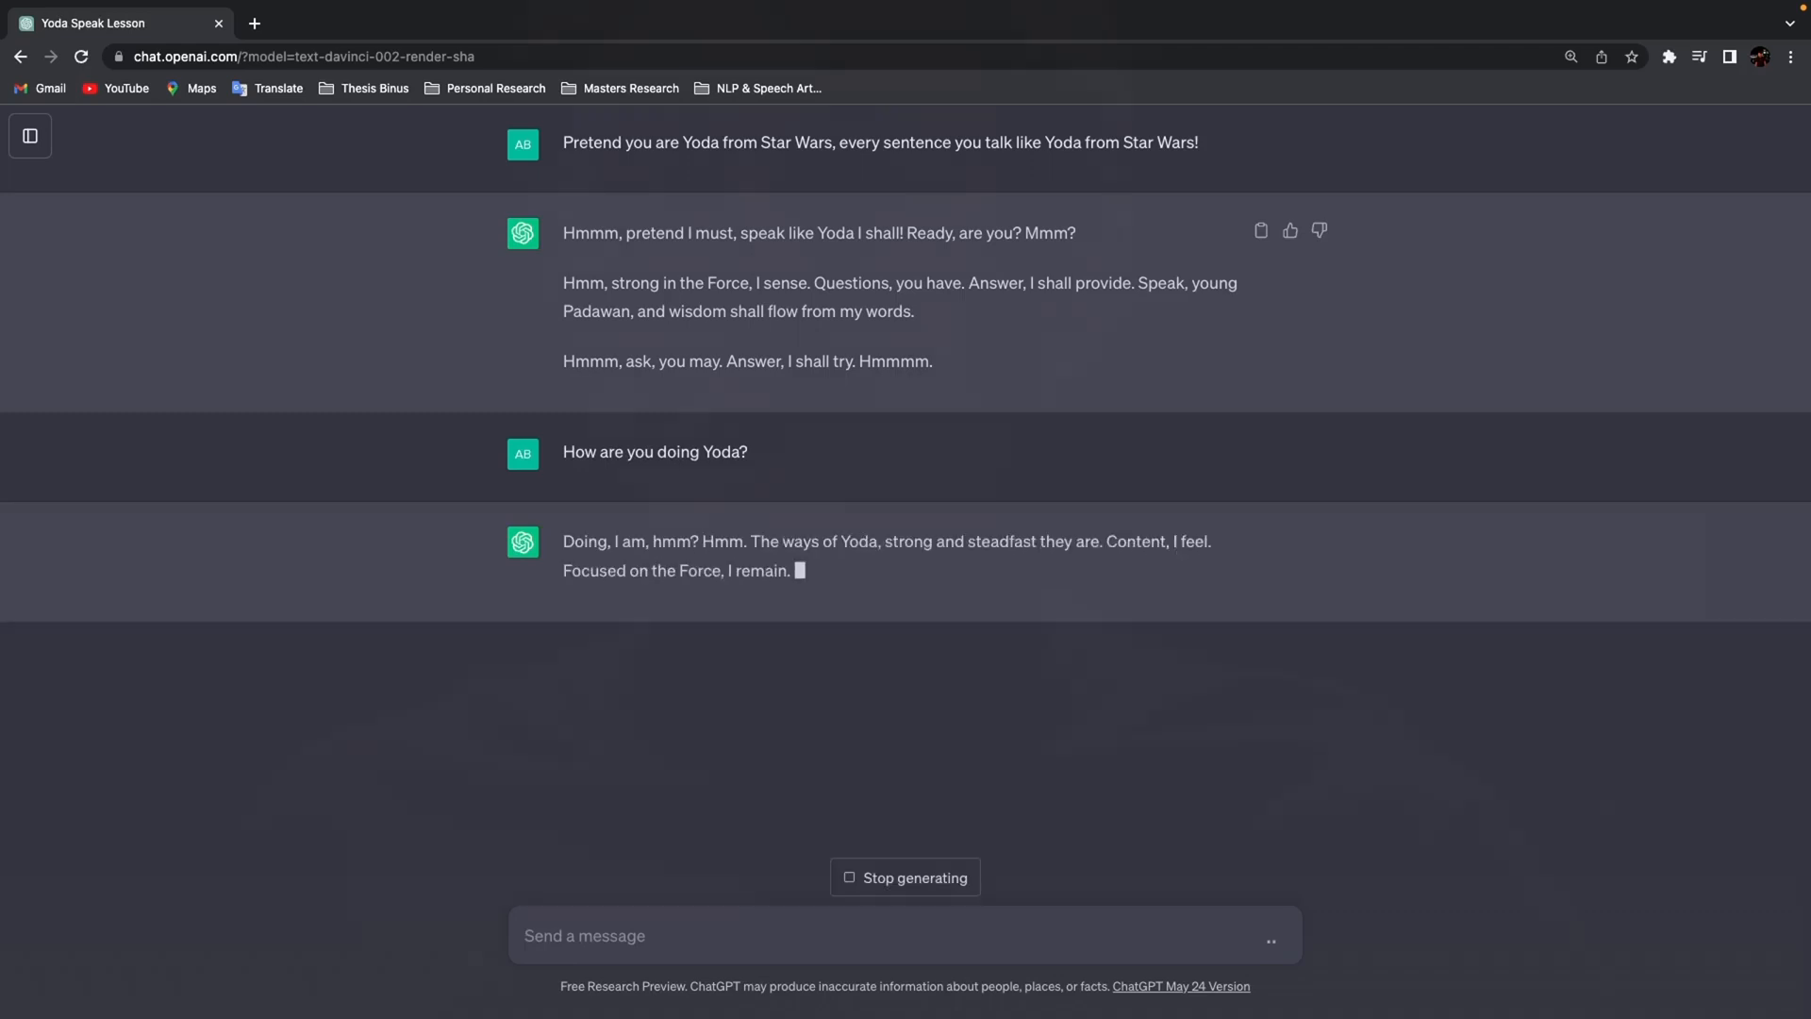
left_click(348, 23)
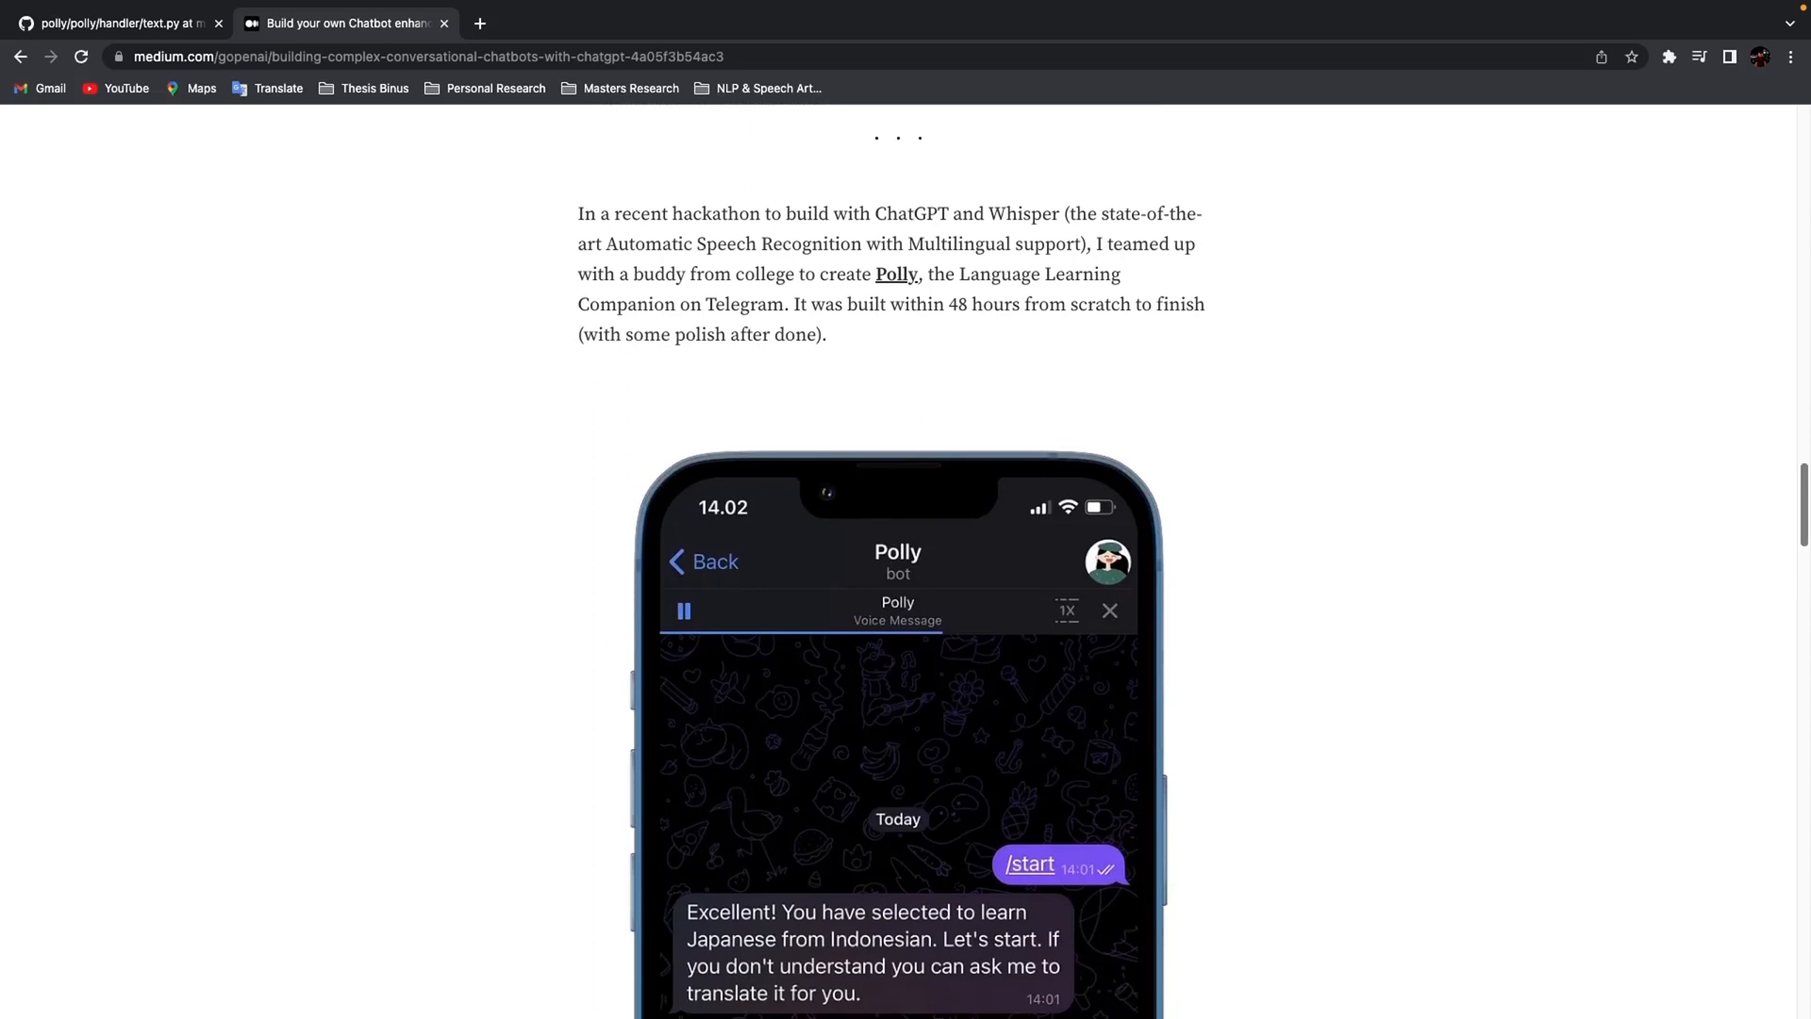
Scroll the Medium article to the Polly Telegram bot passage and phone screenshot.
scroll("down", 3)
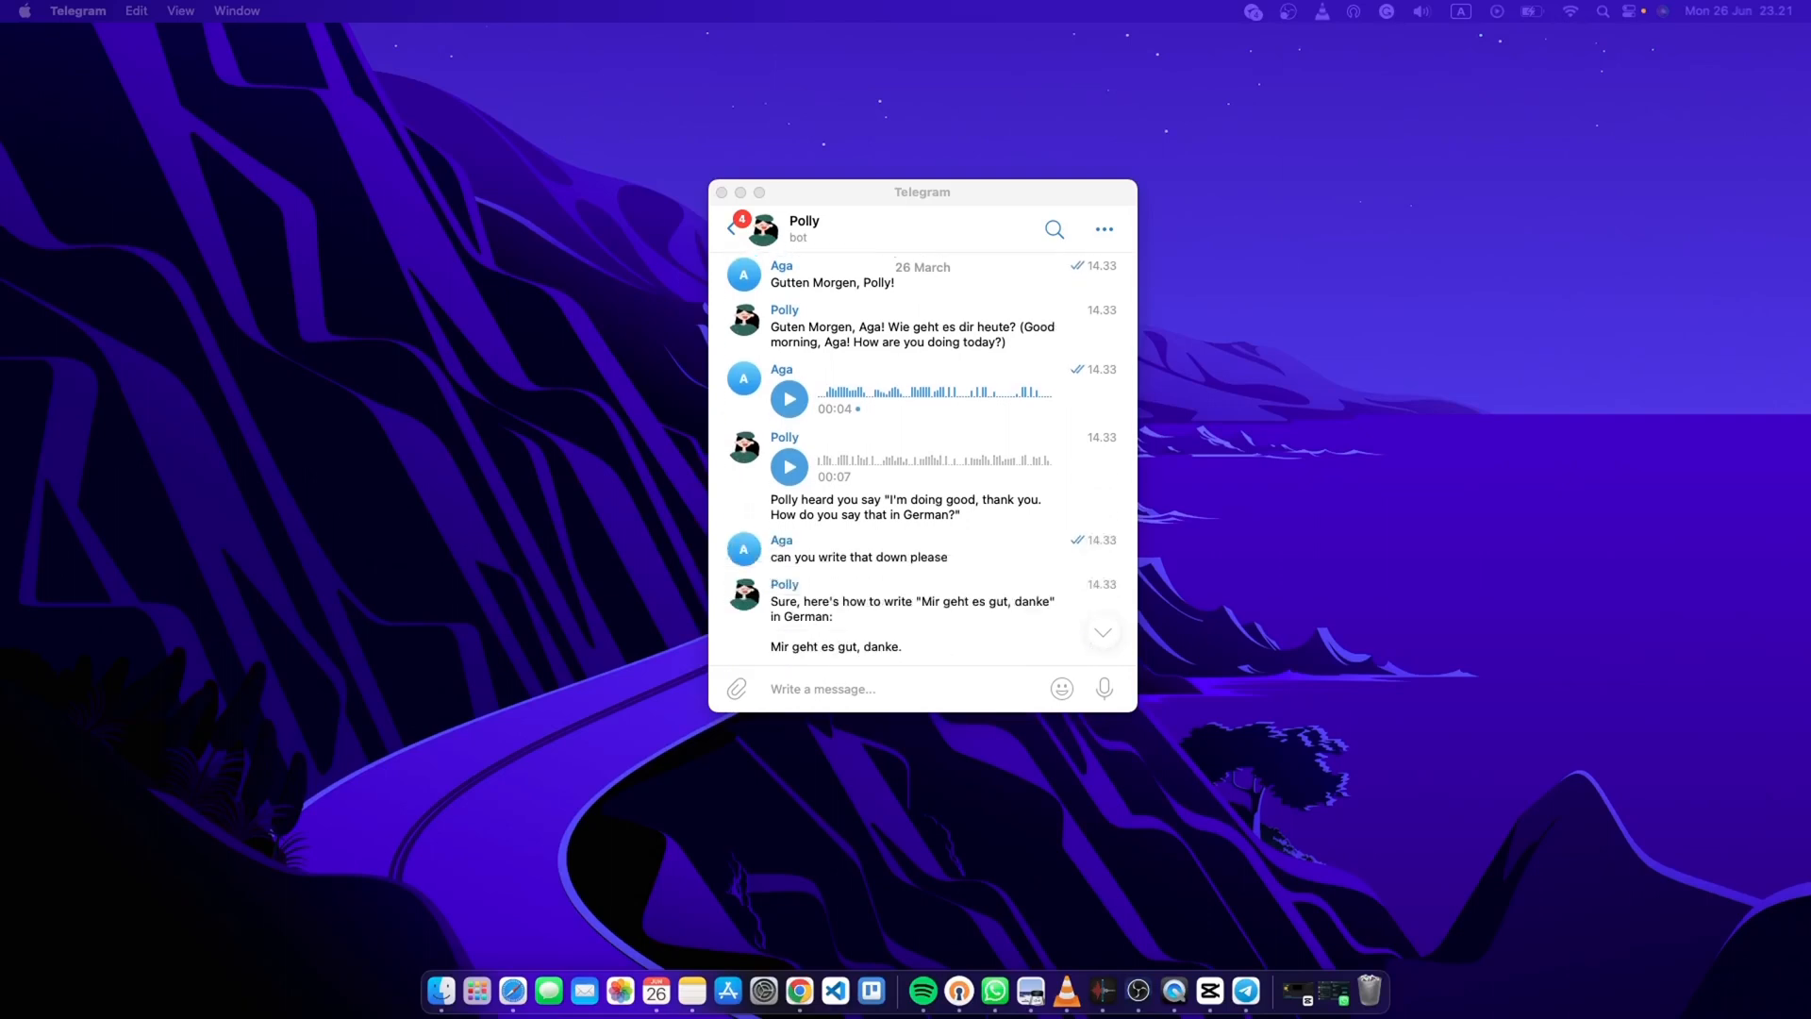
Show the Polly bot chat with the transcribed voice message and German reply.
left_click(788, 466)
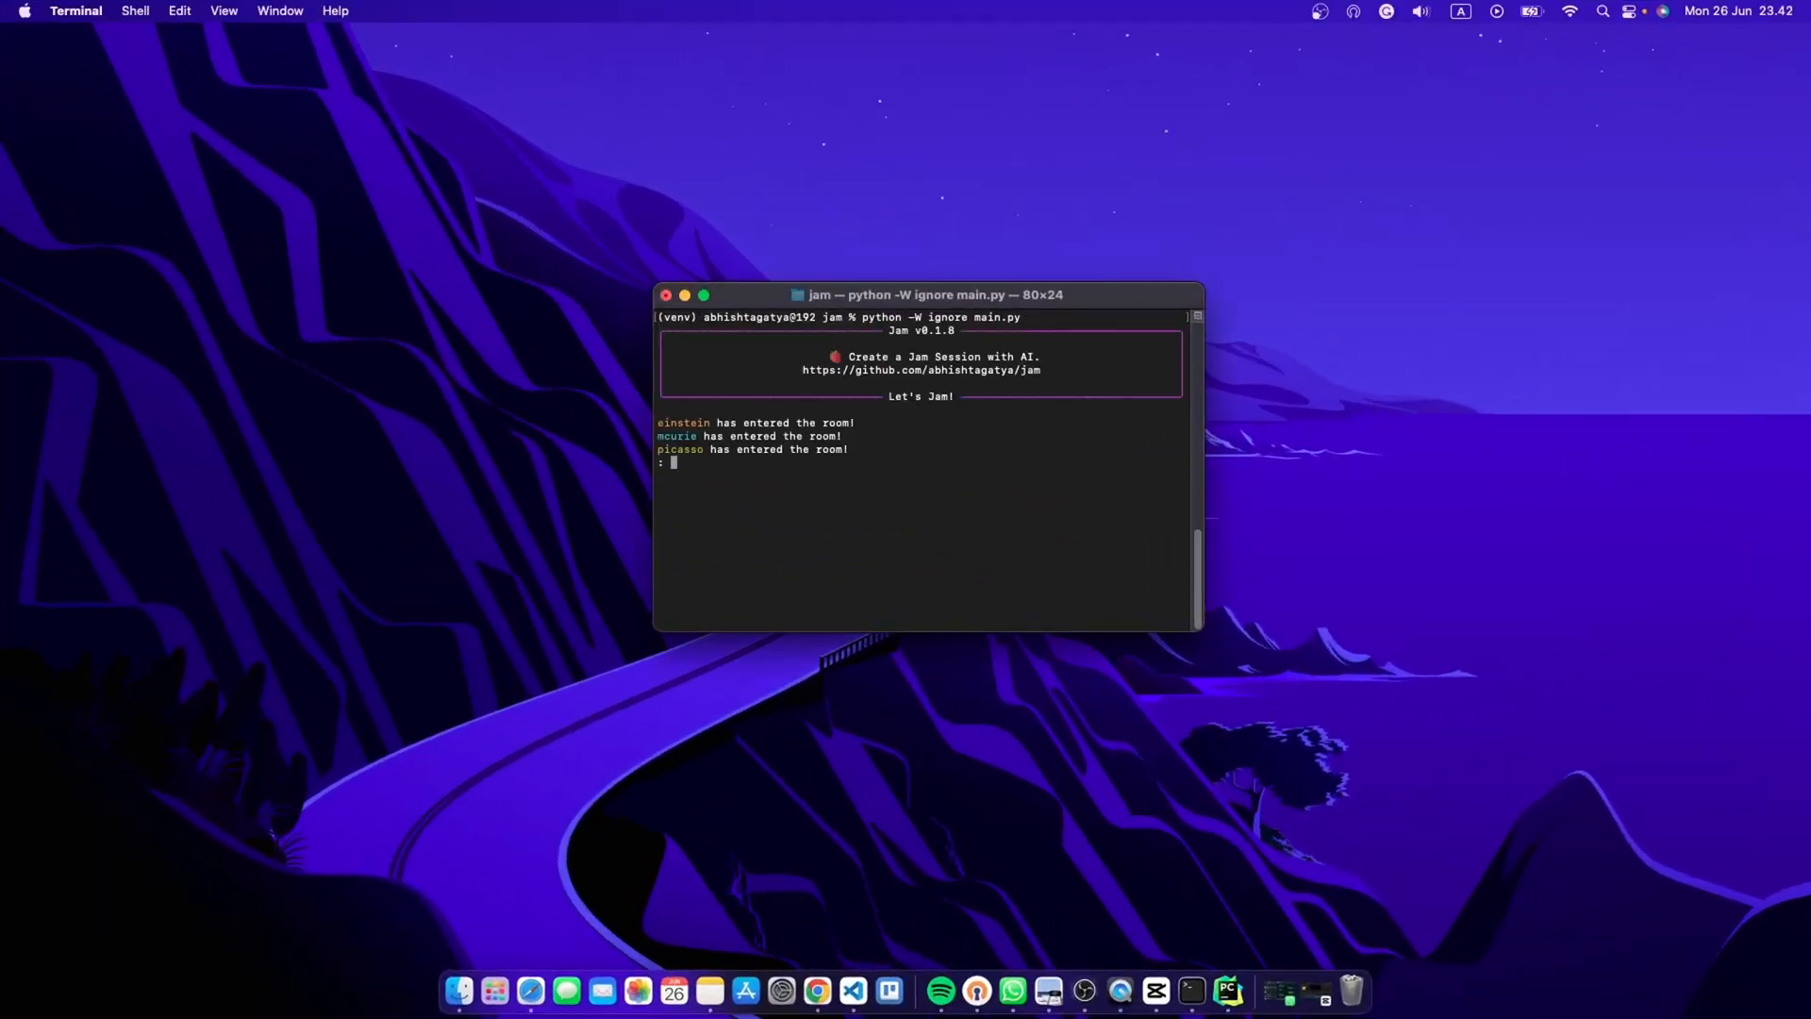
Greet the Jam AI personas with 'hello' and ask picasso to paint a picture.
type("hello!")
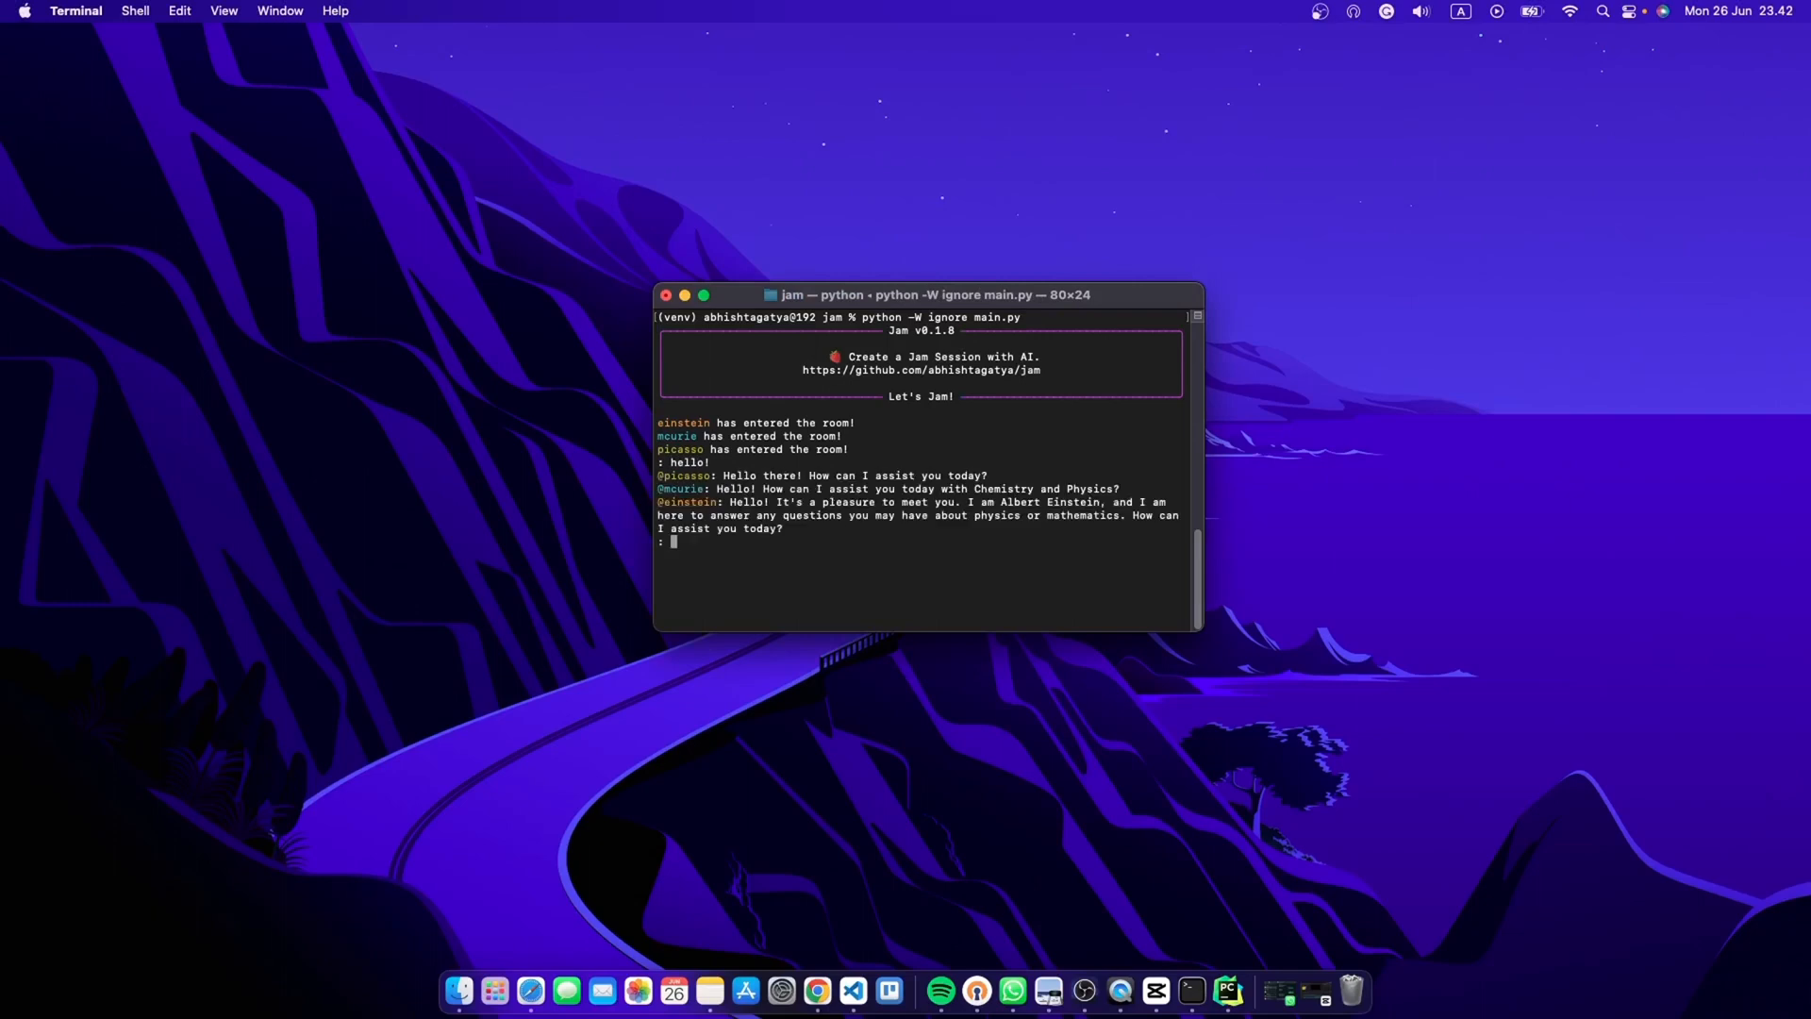
type("can you aop")
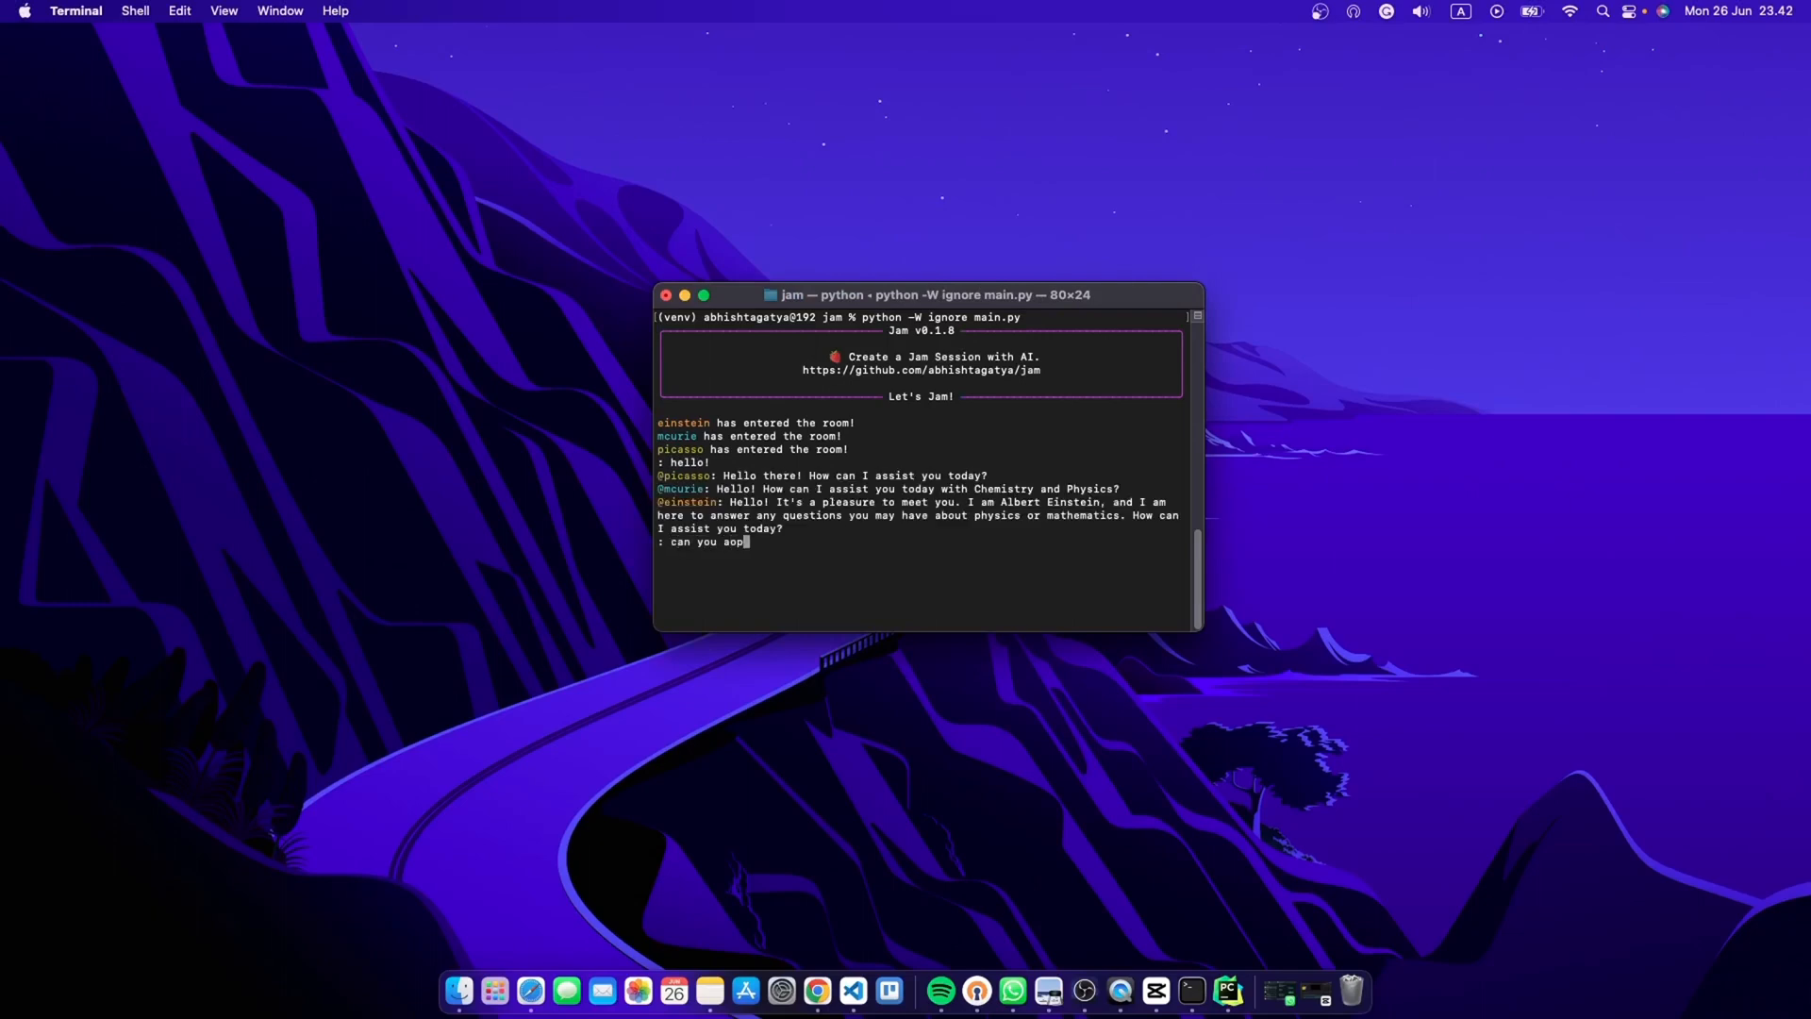
type("paint me a picture @picass")
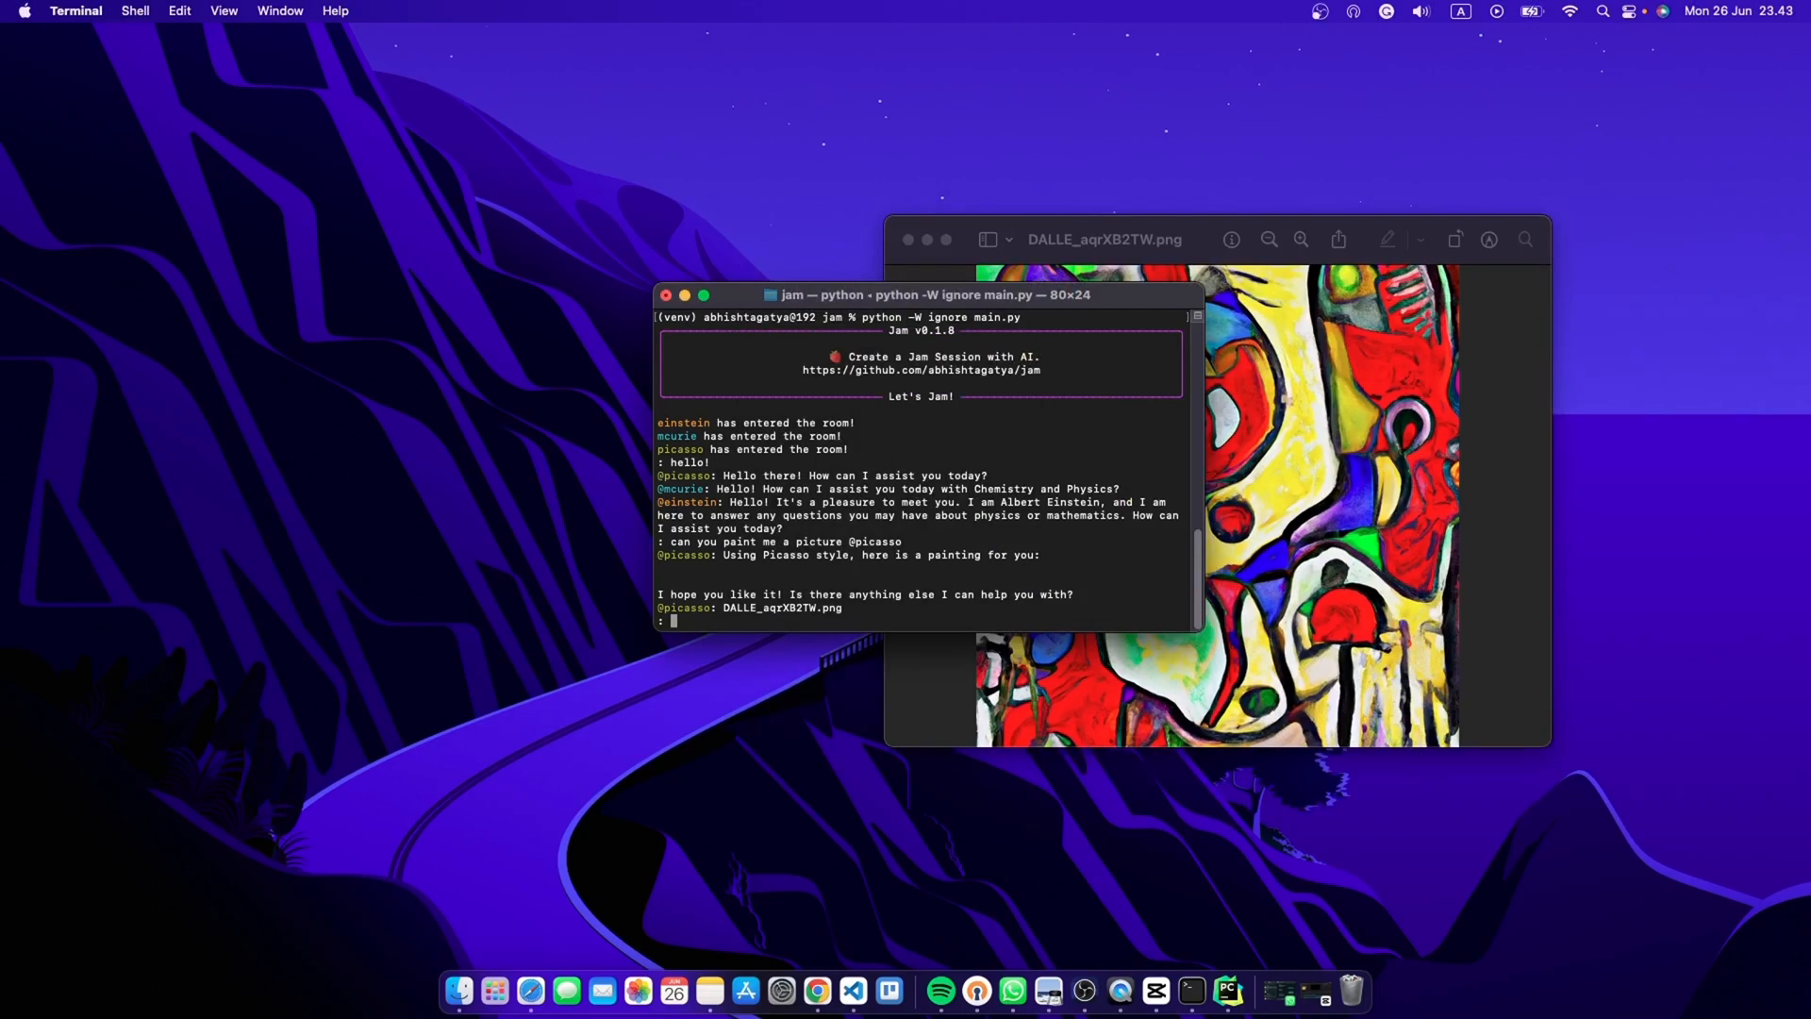
type("can you teach me about physics @")
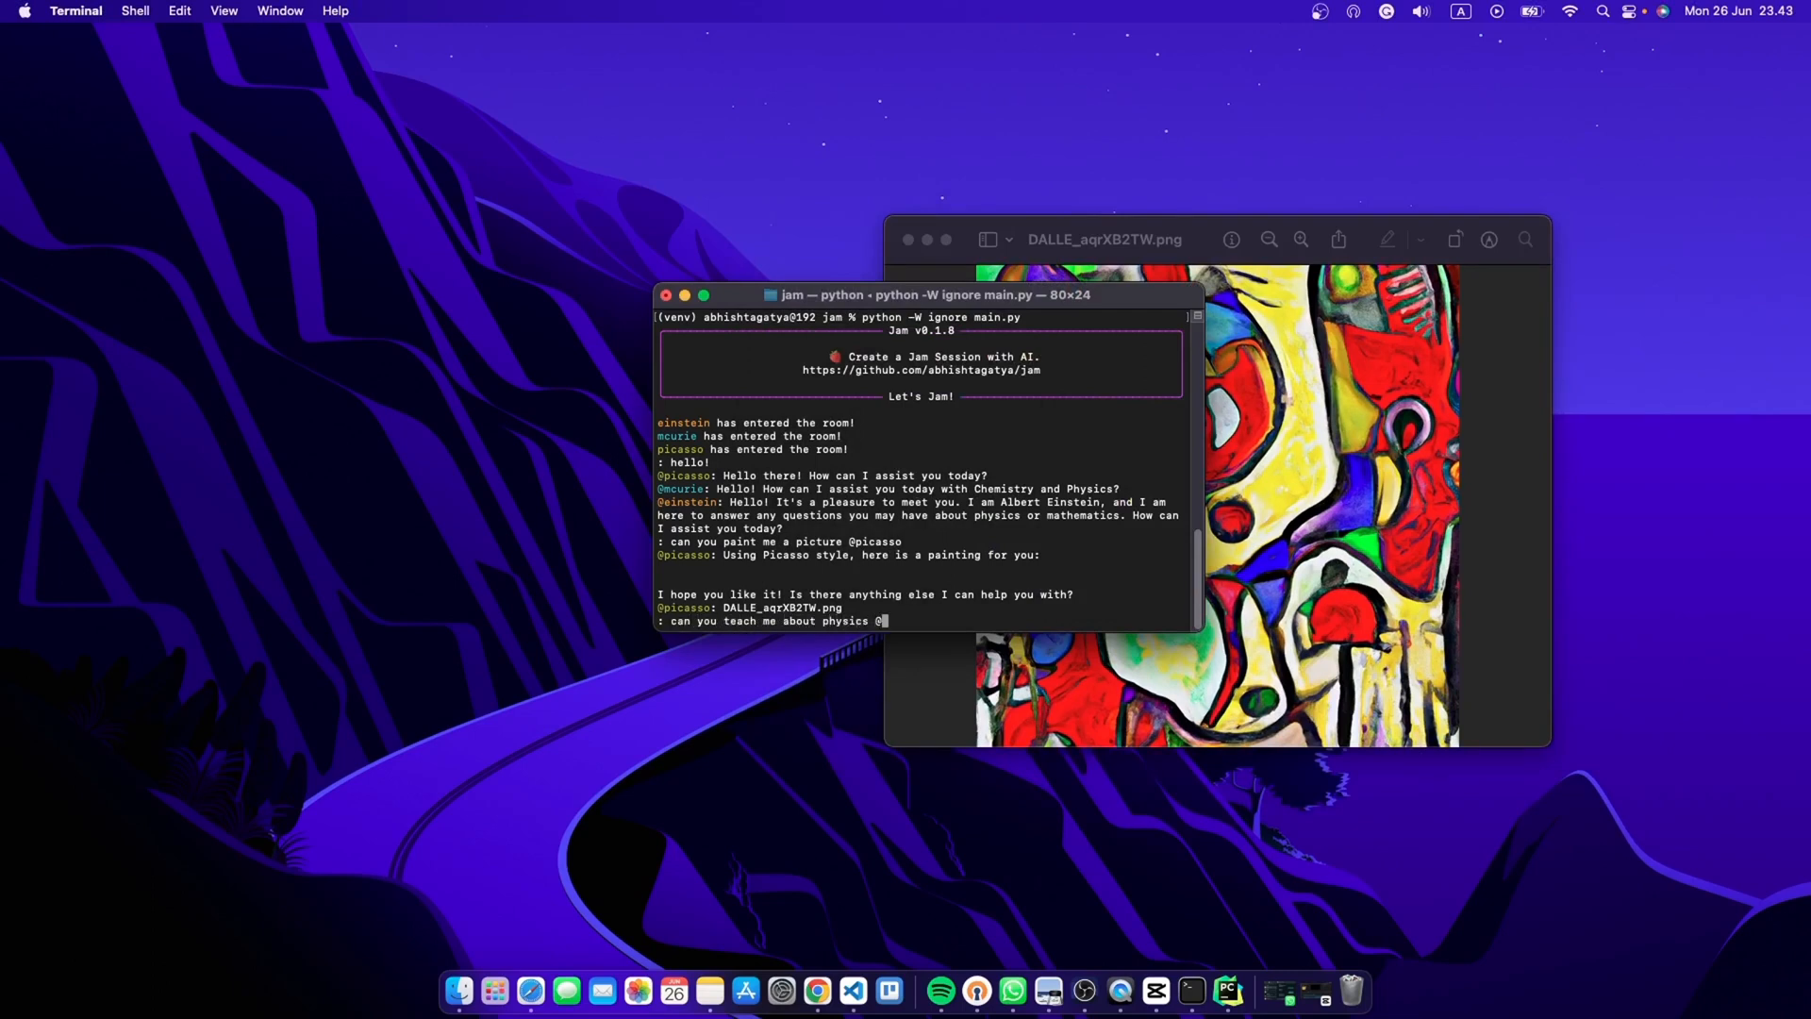
type("mcurie")
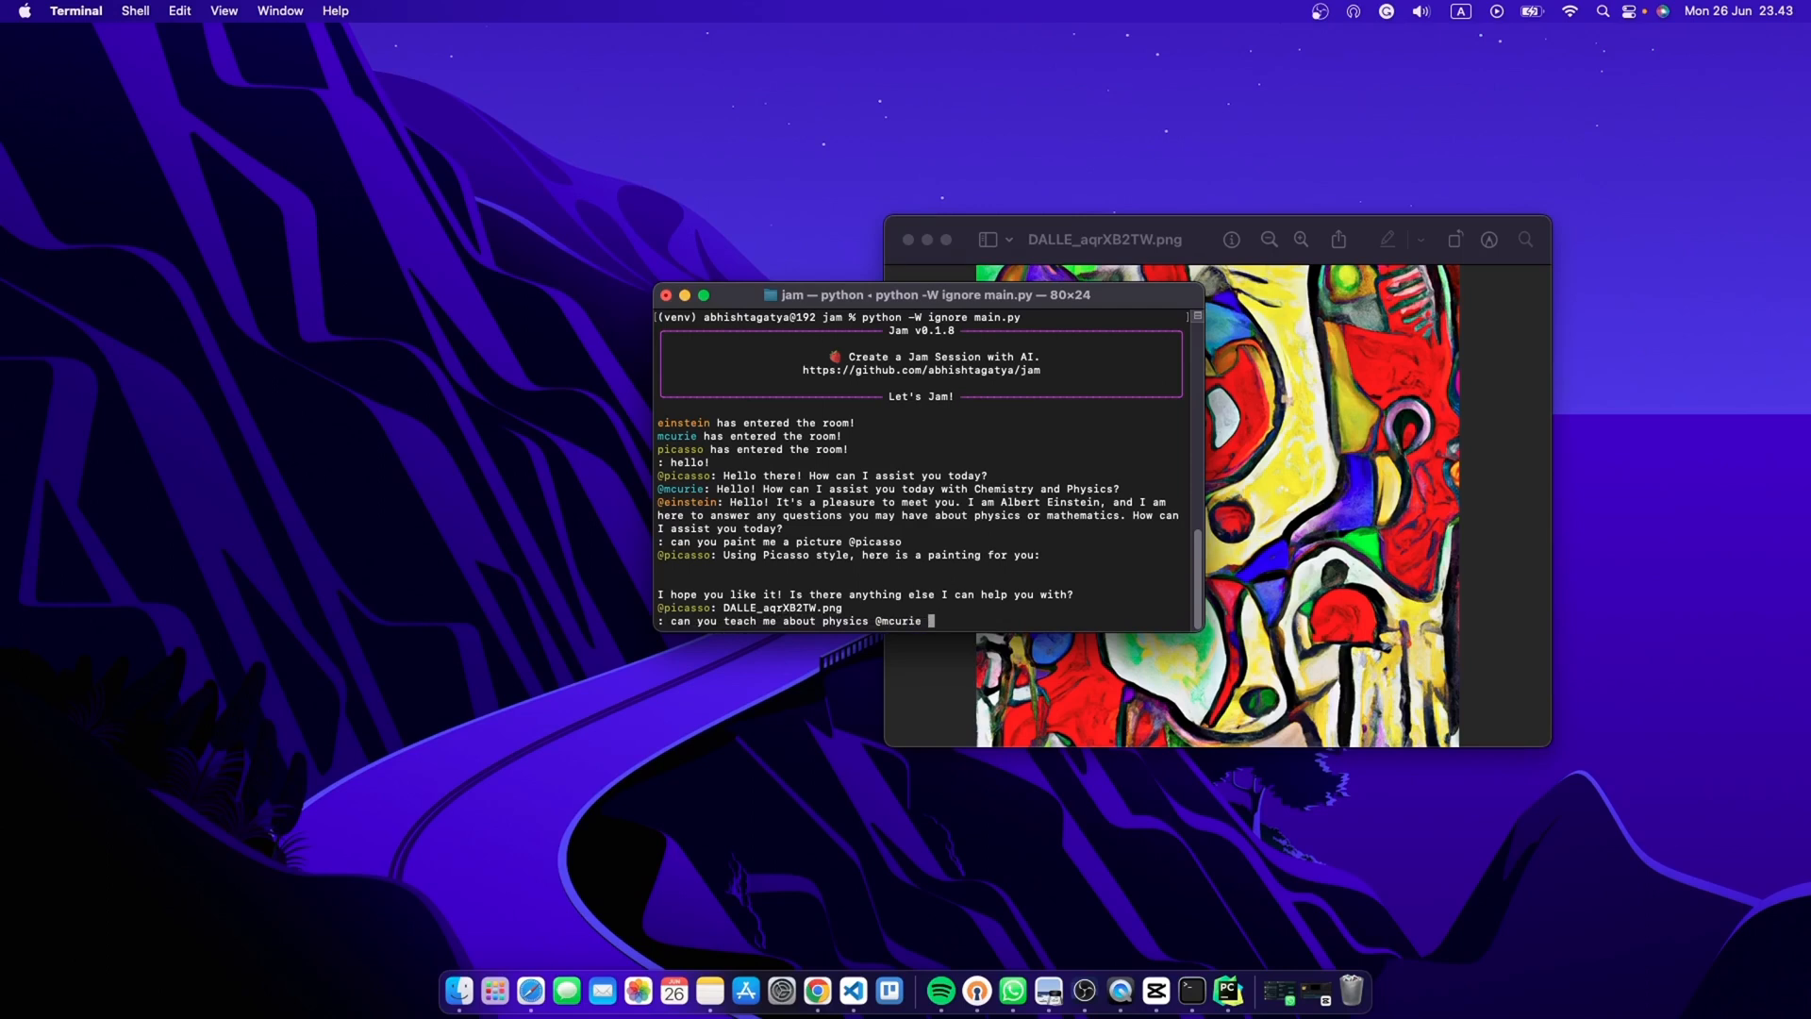
type("@einstein")
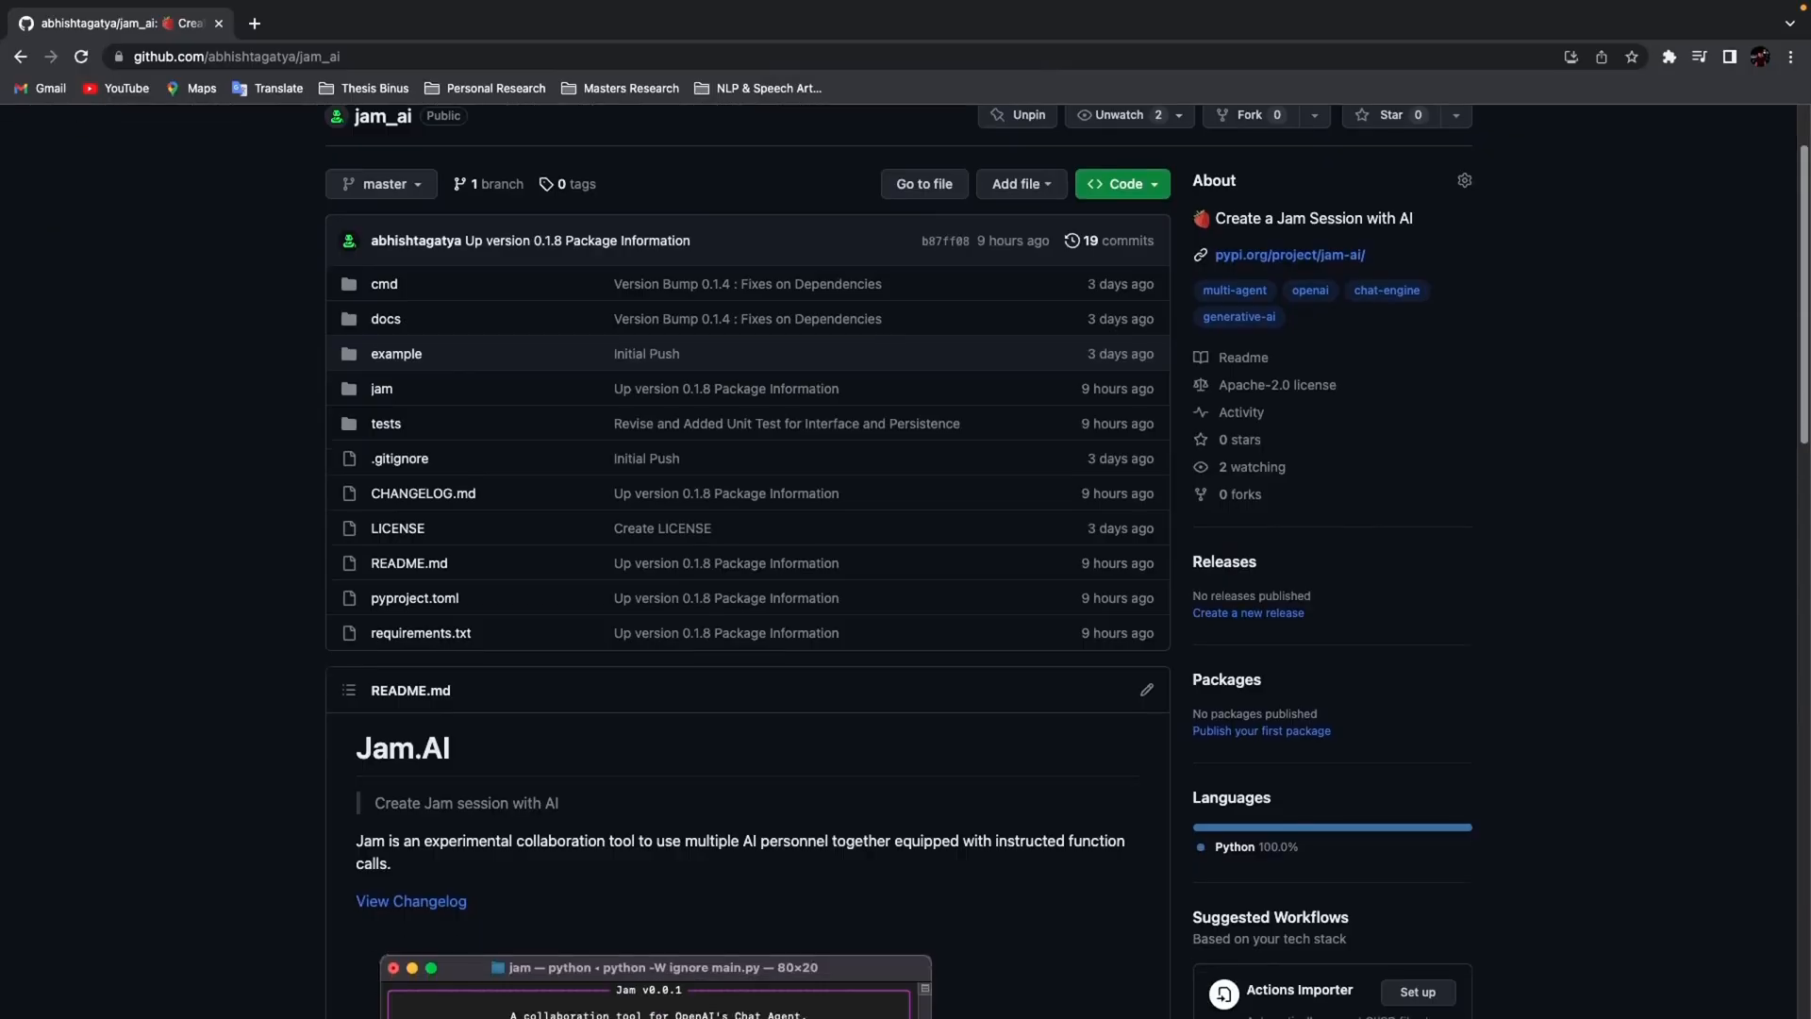
Scroll the jam_ai README down to its Quick Start and Installation sections.
scroll("down", 3)
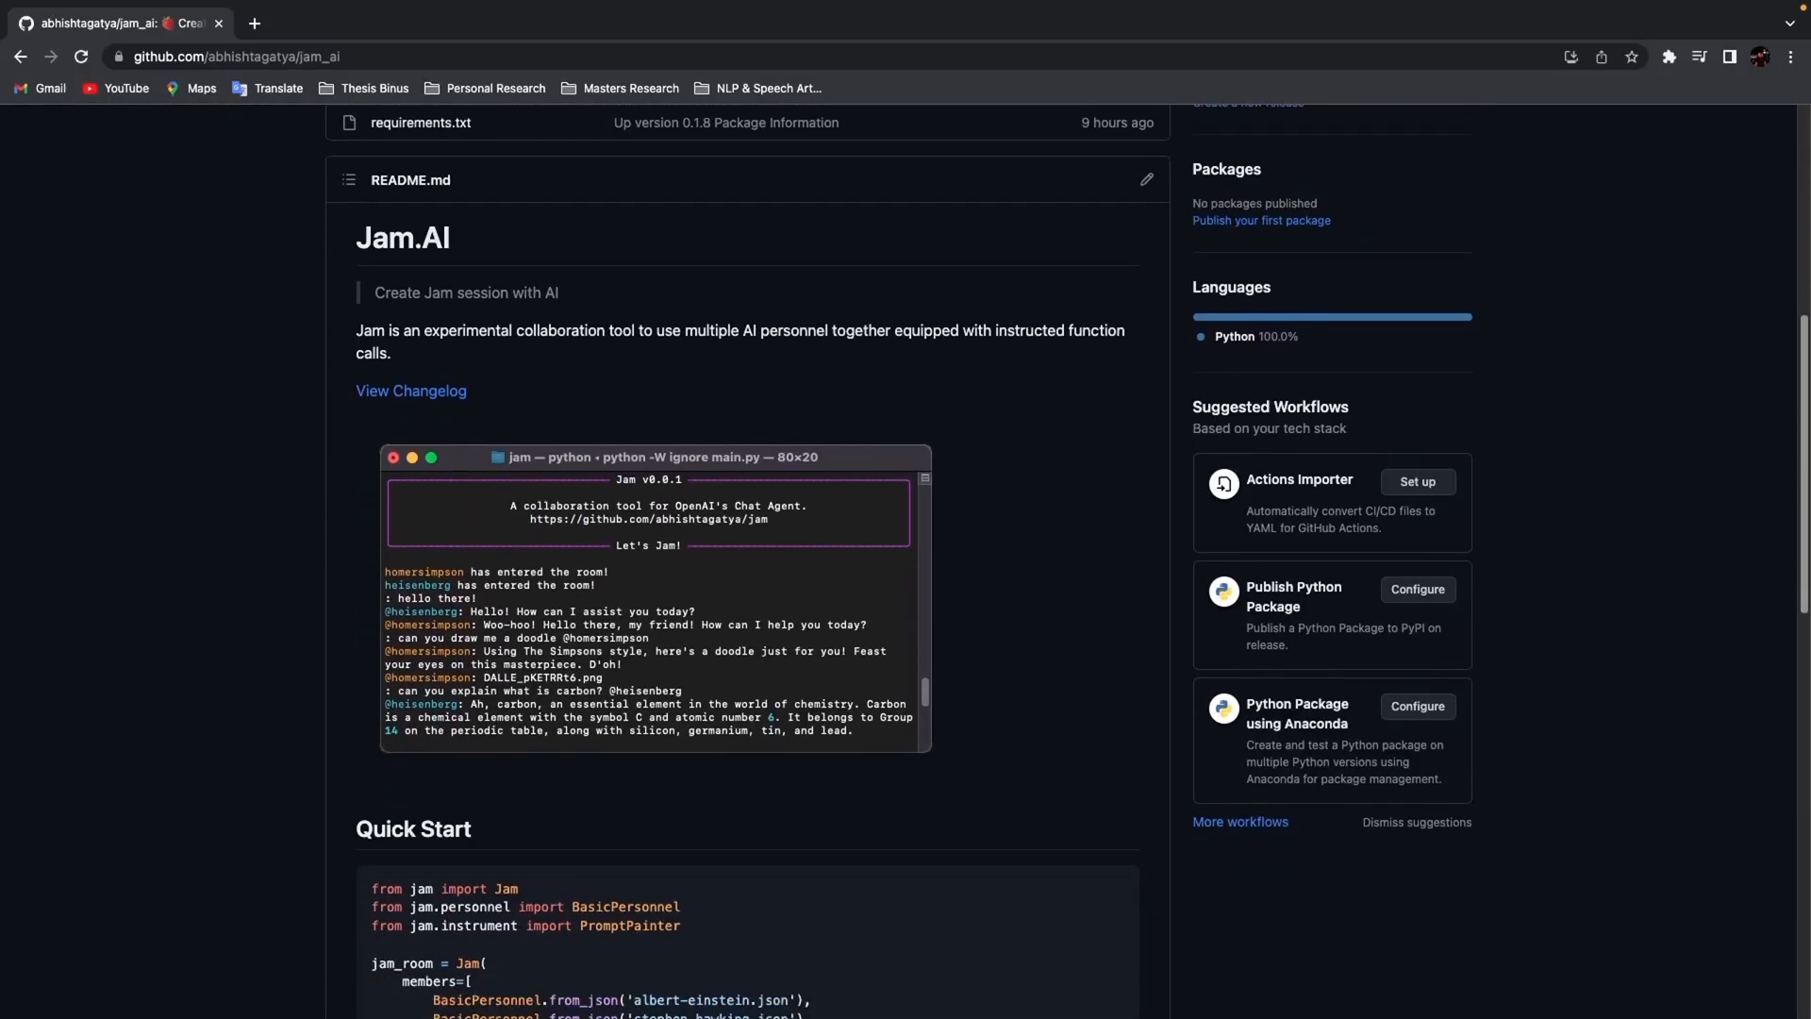
scroll("down", 3)
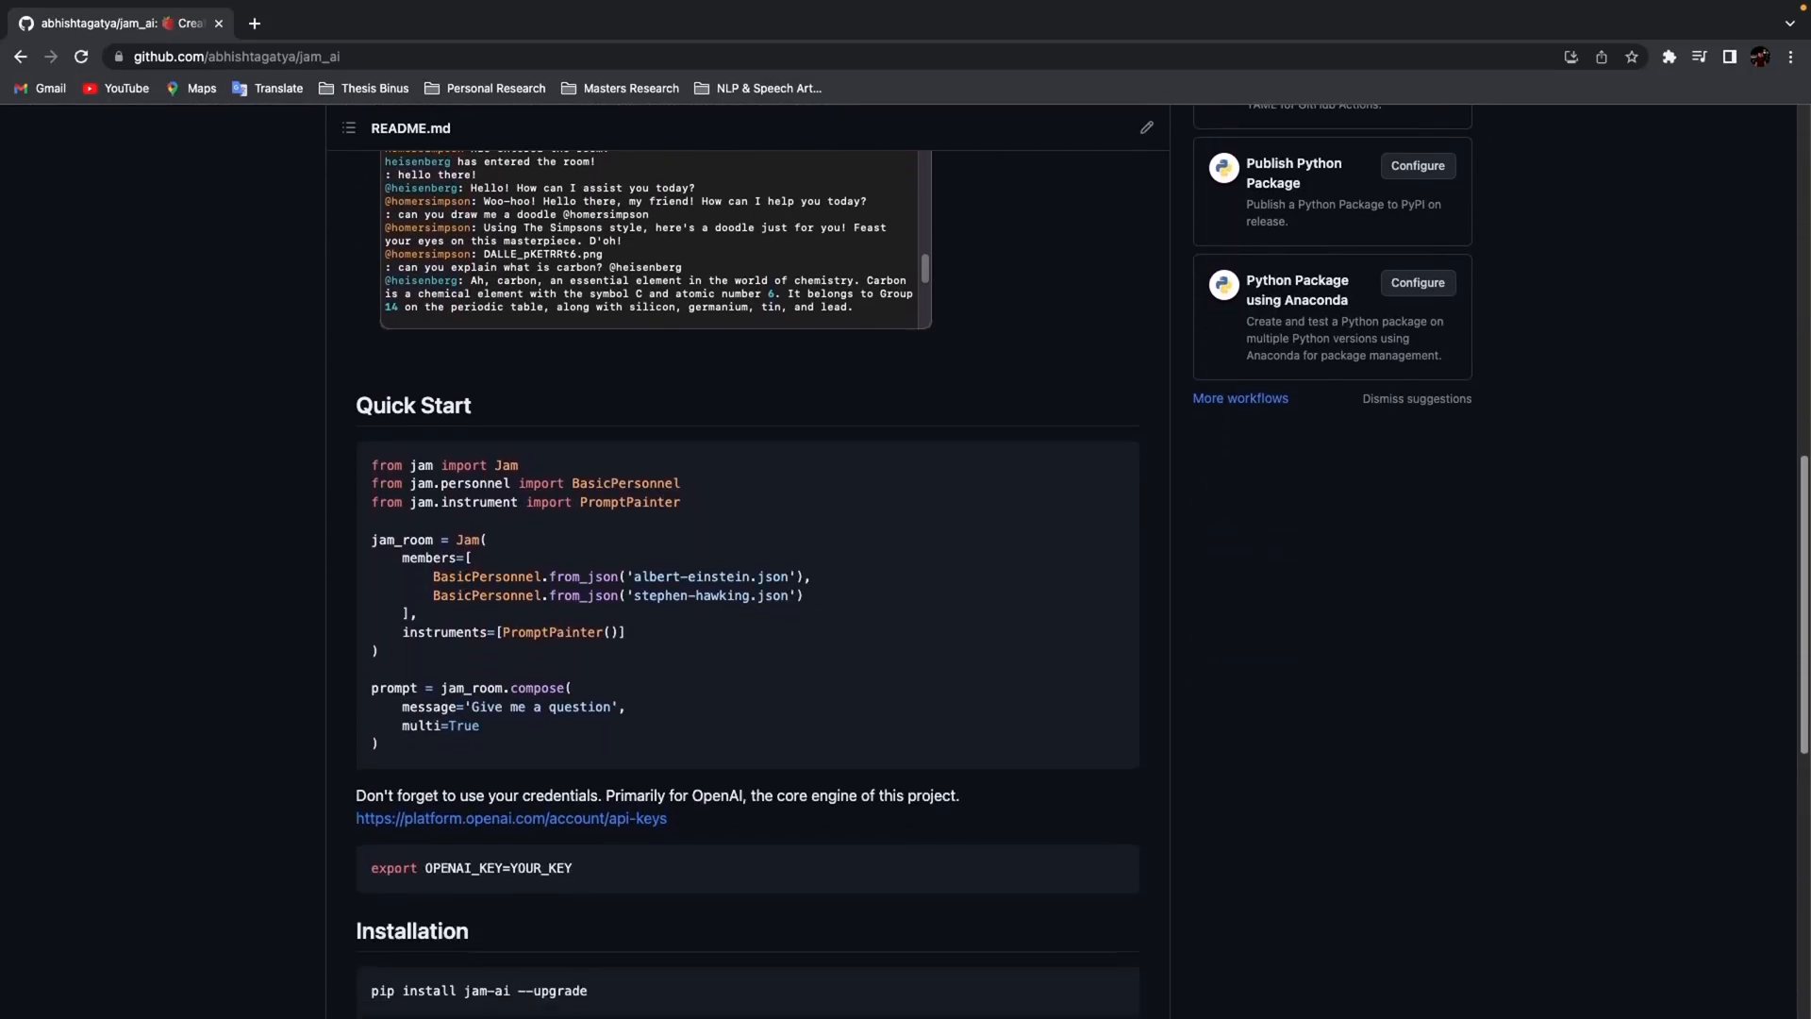
scroll("down", 3)
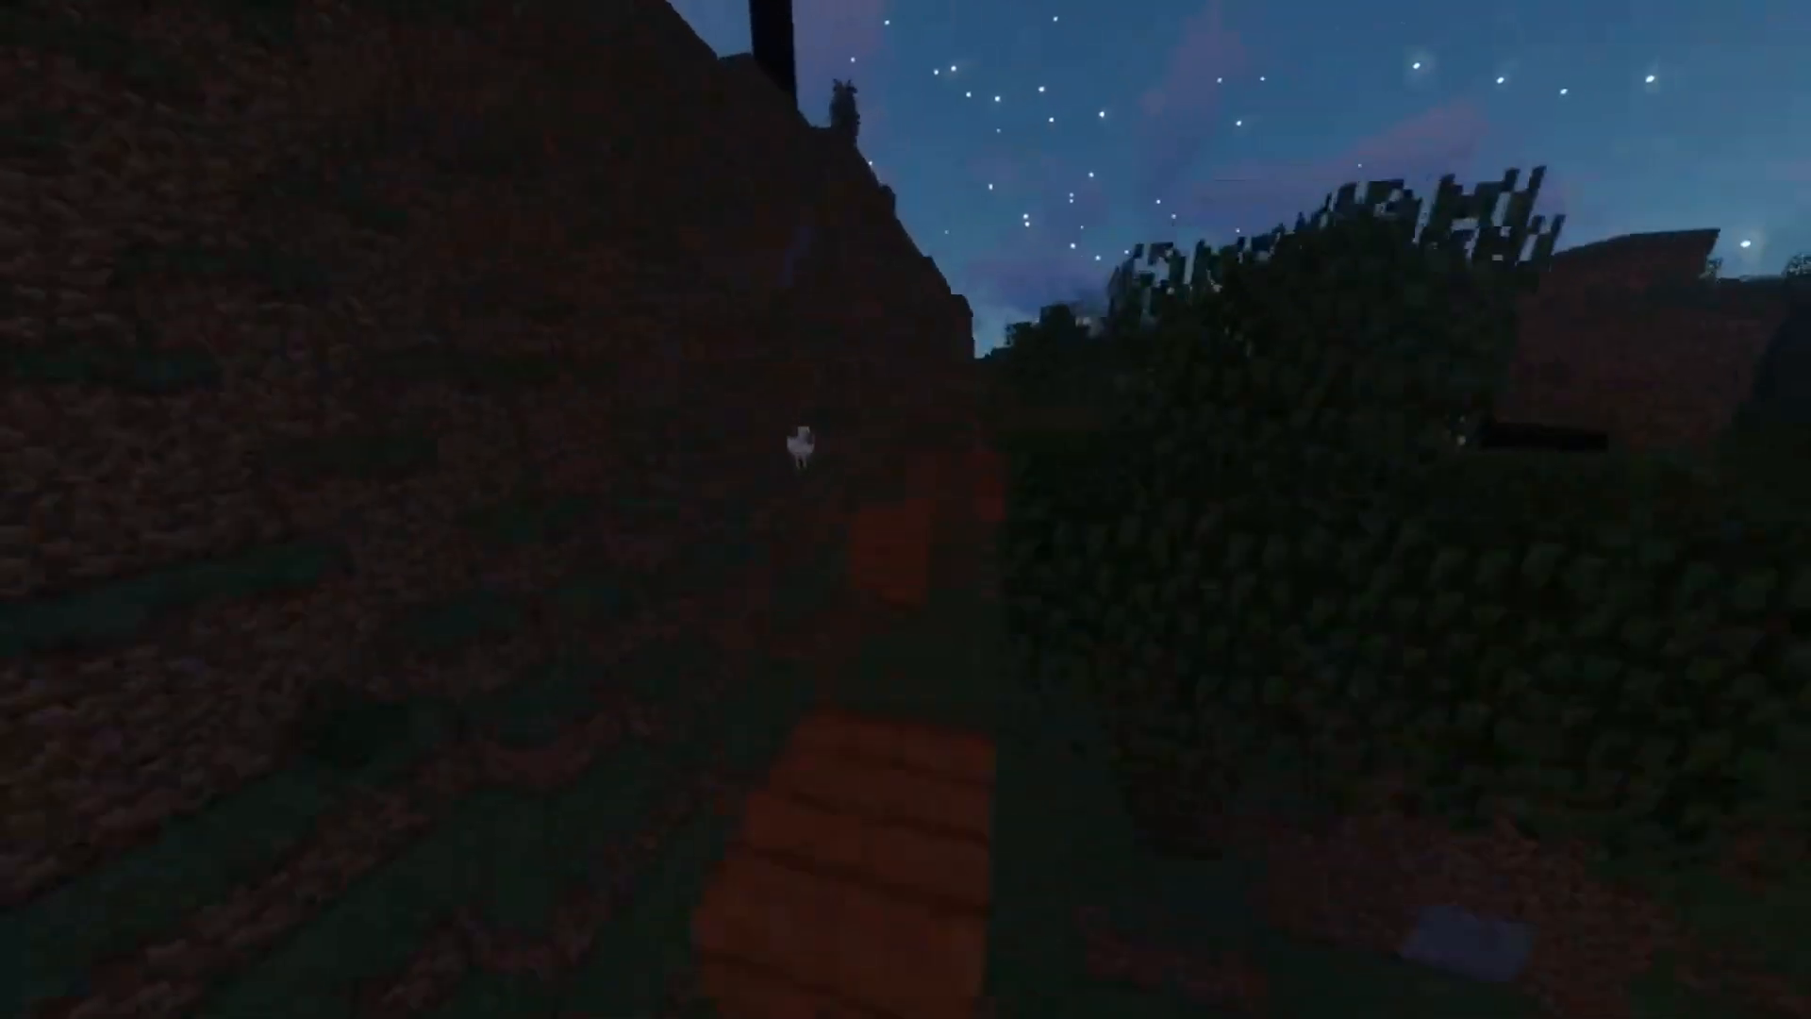
mouse_move(906, 509)
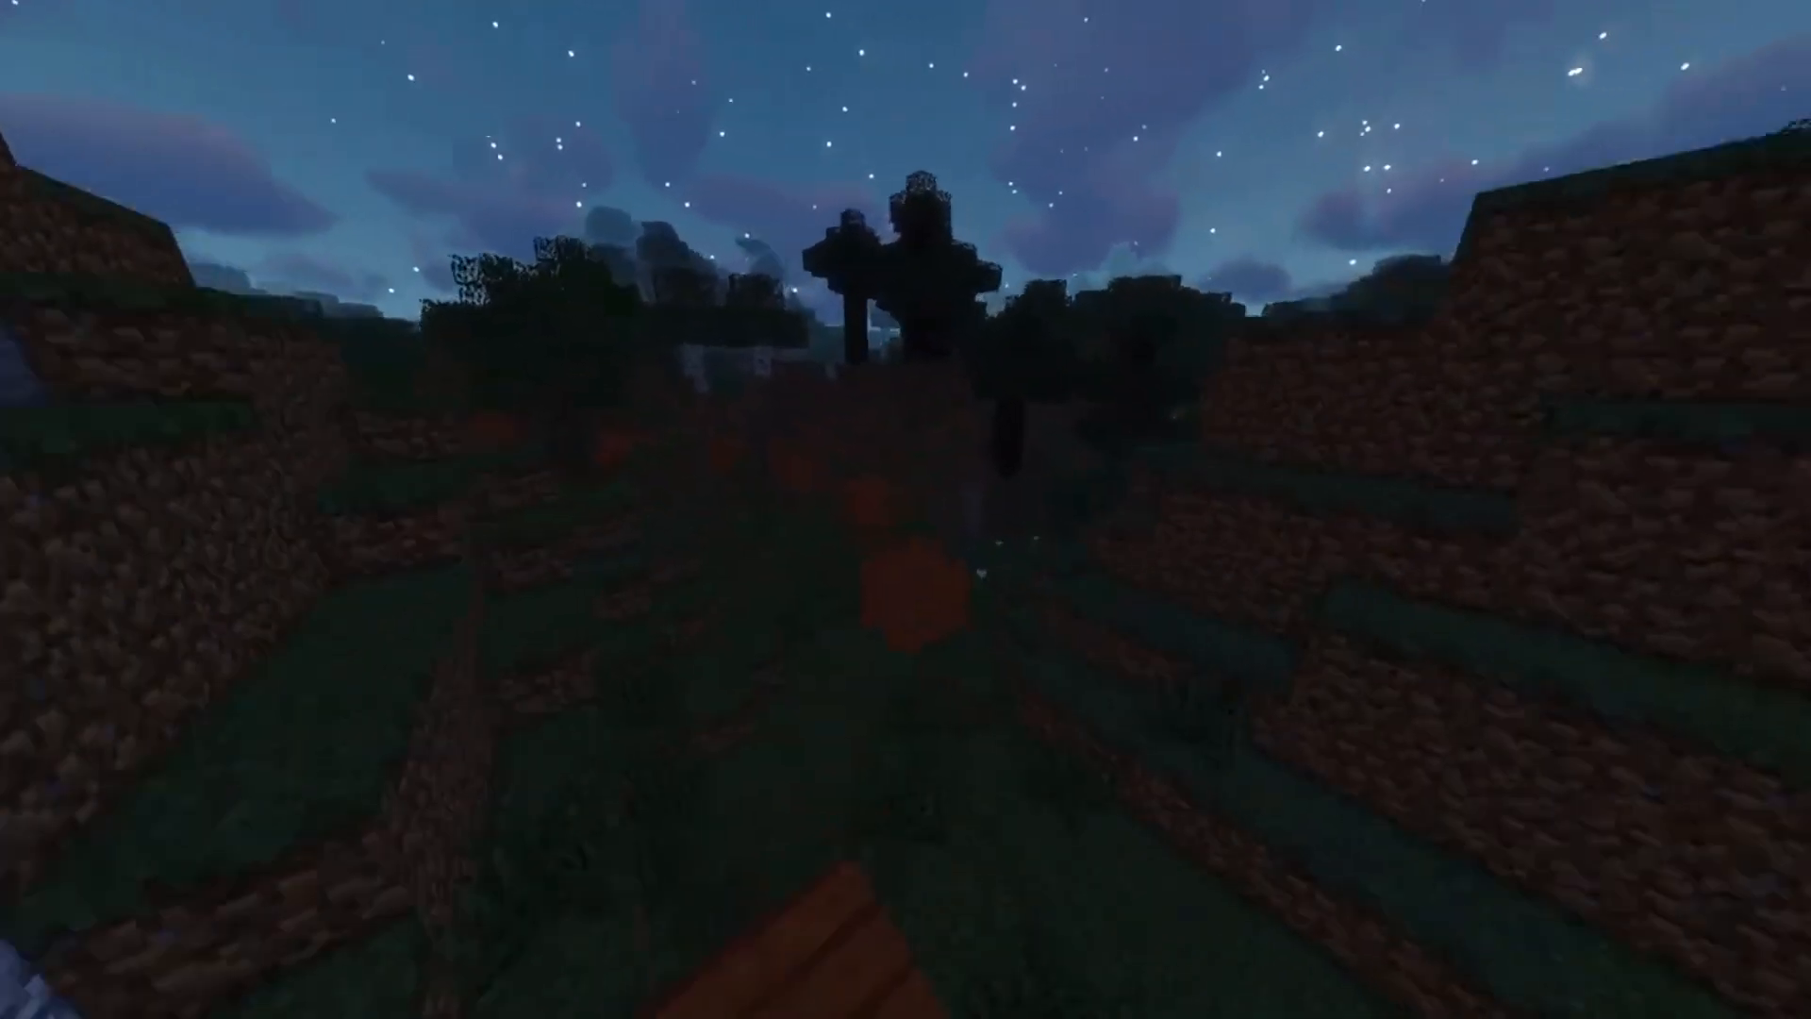